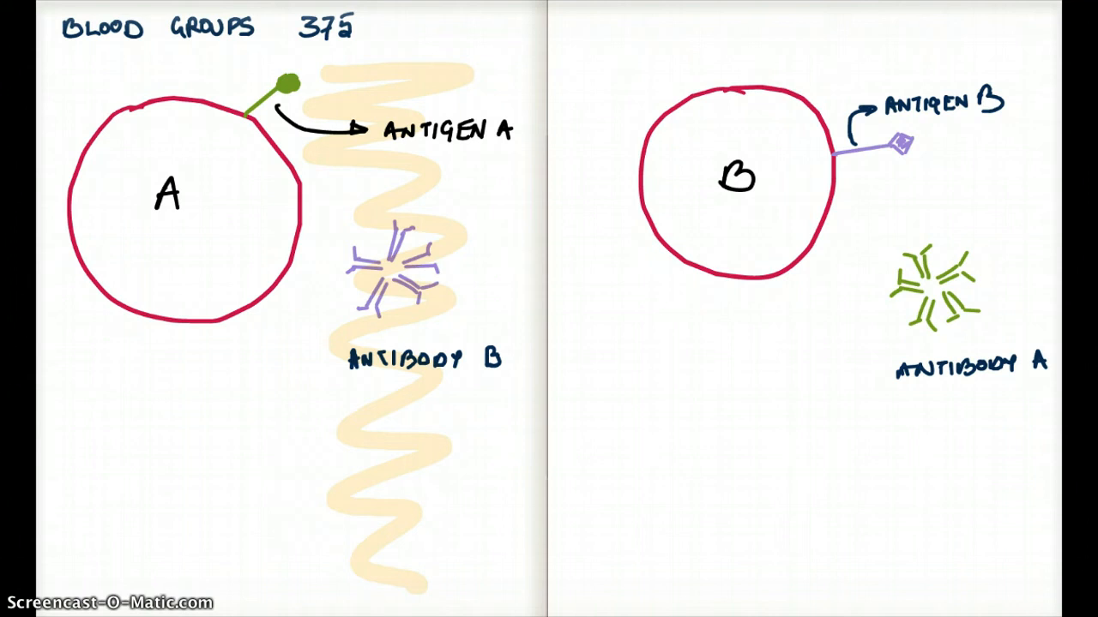
mouse_move(260, 494)
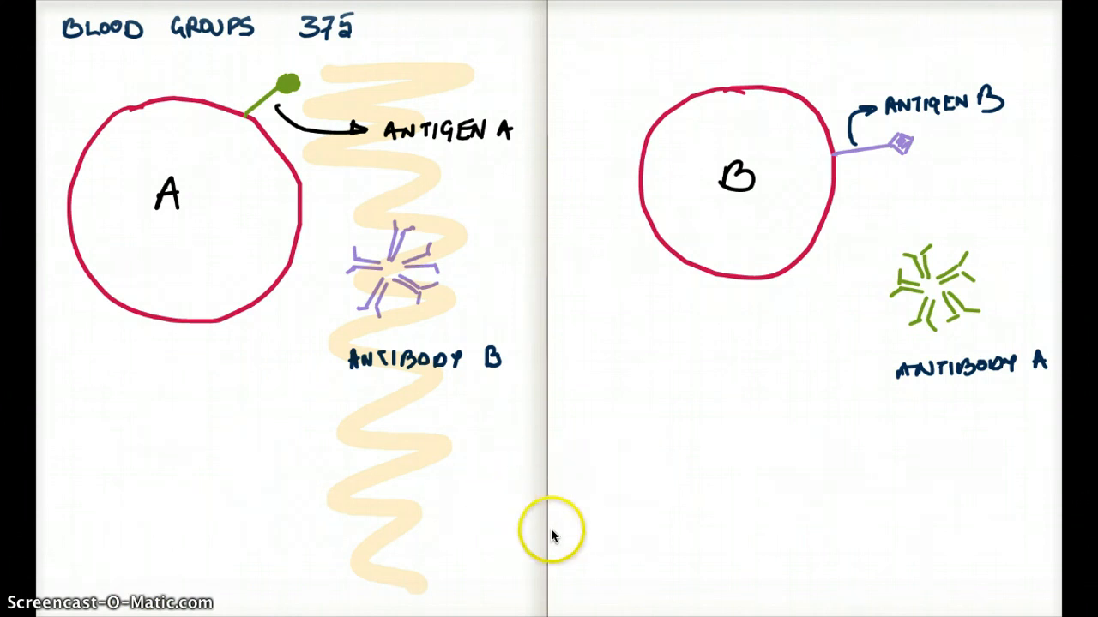
mouse_move(558, 557)
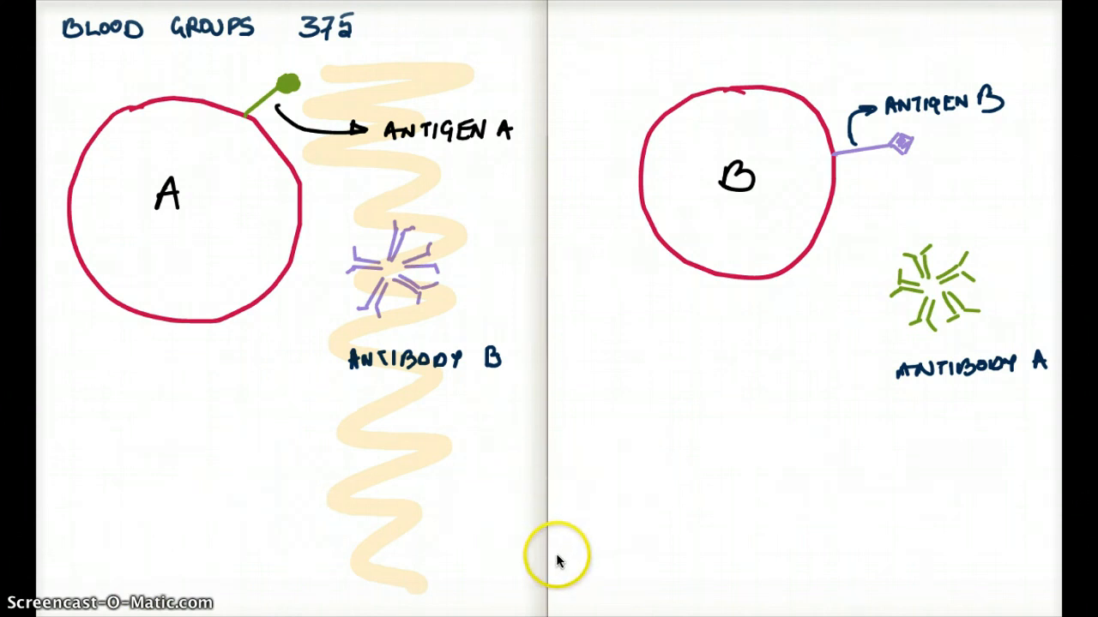
mouse_move(563, 552)
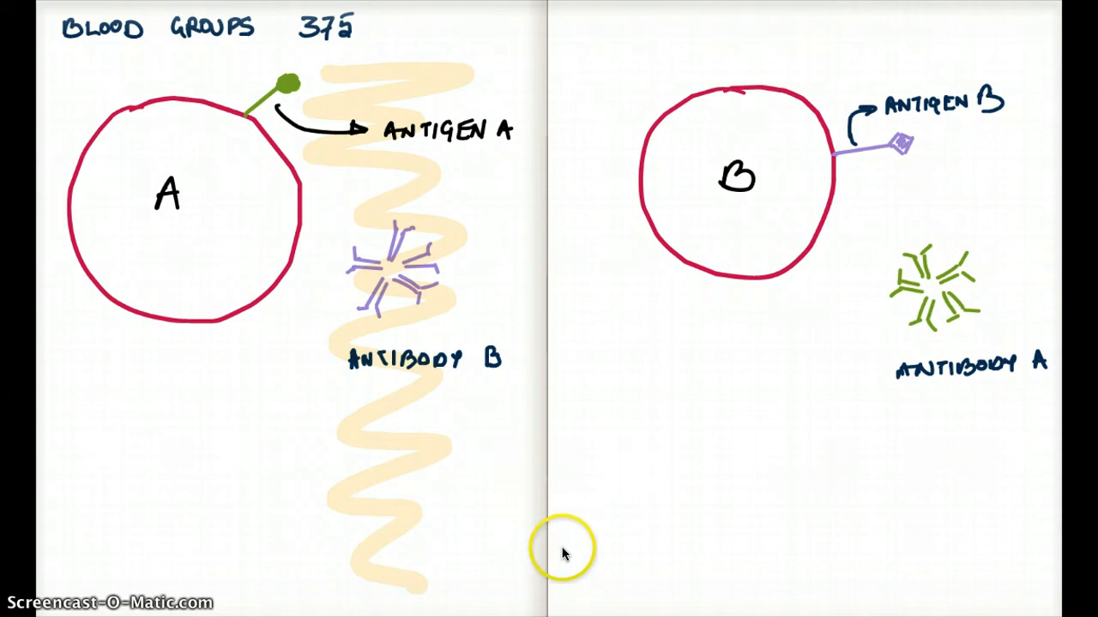
mouse_move(574, 574)
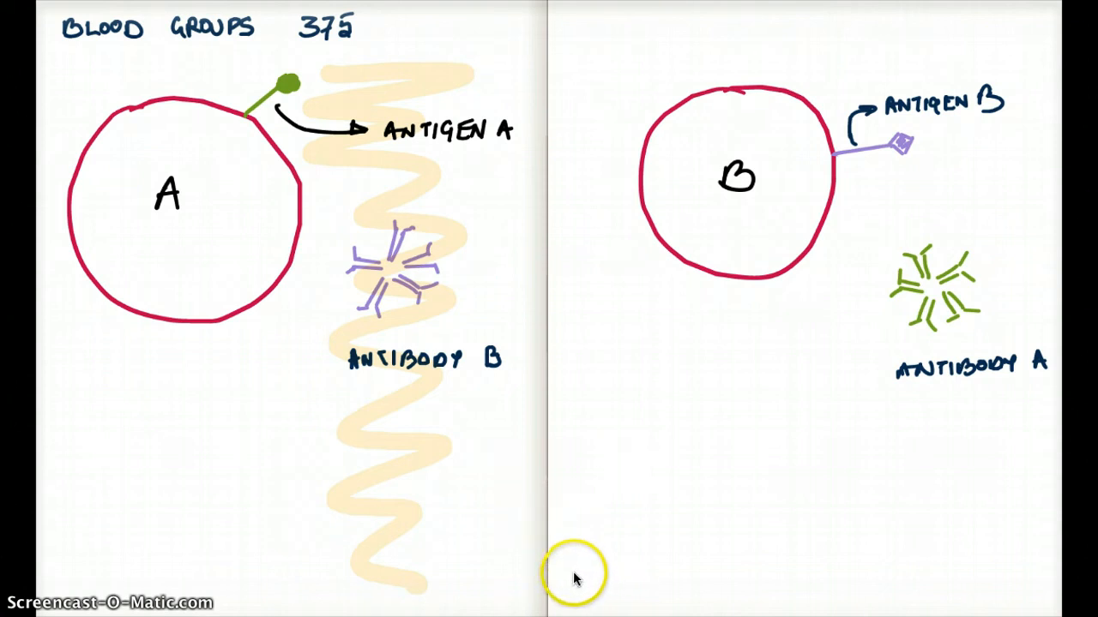
mouse_move(574, 566)
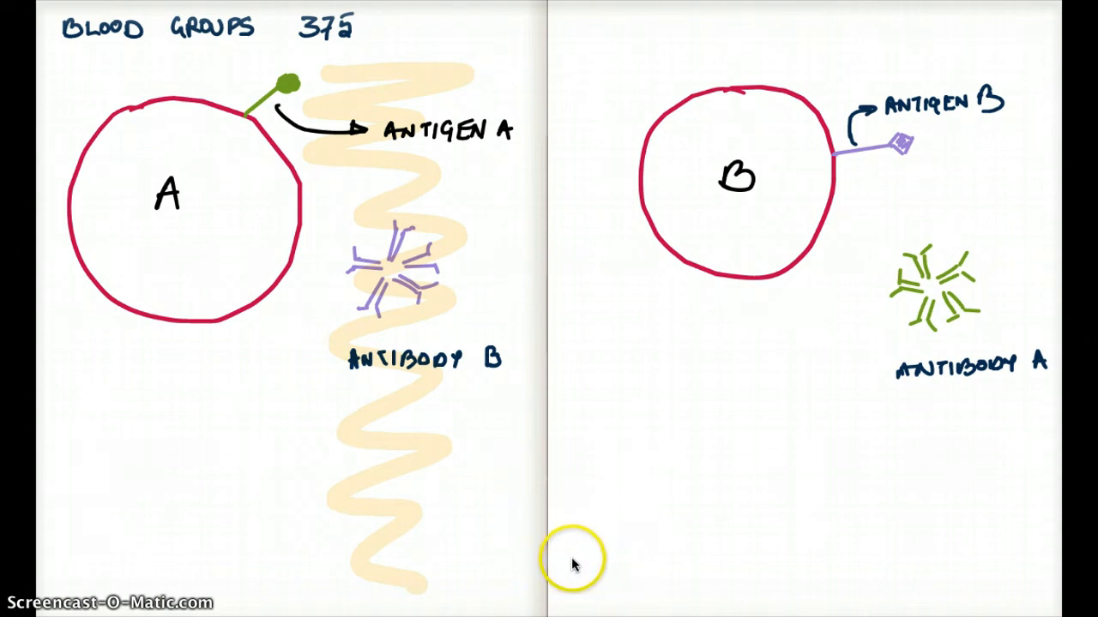
mouse_move(442, 467)
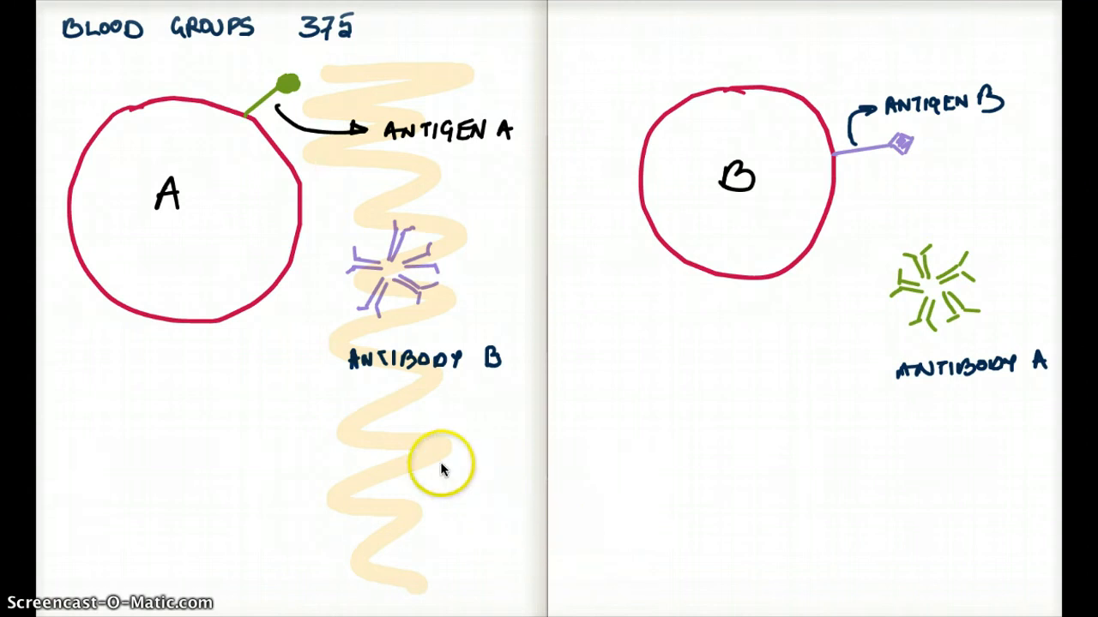
mouse_move(381, 557)
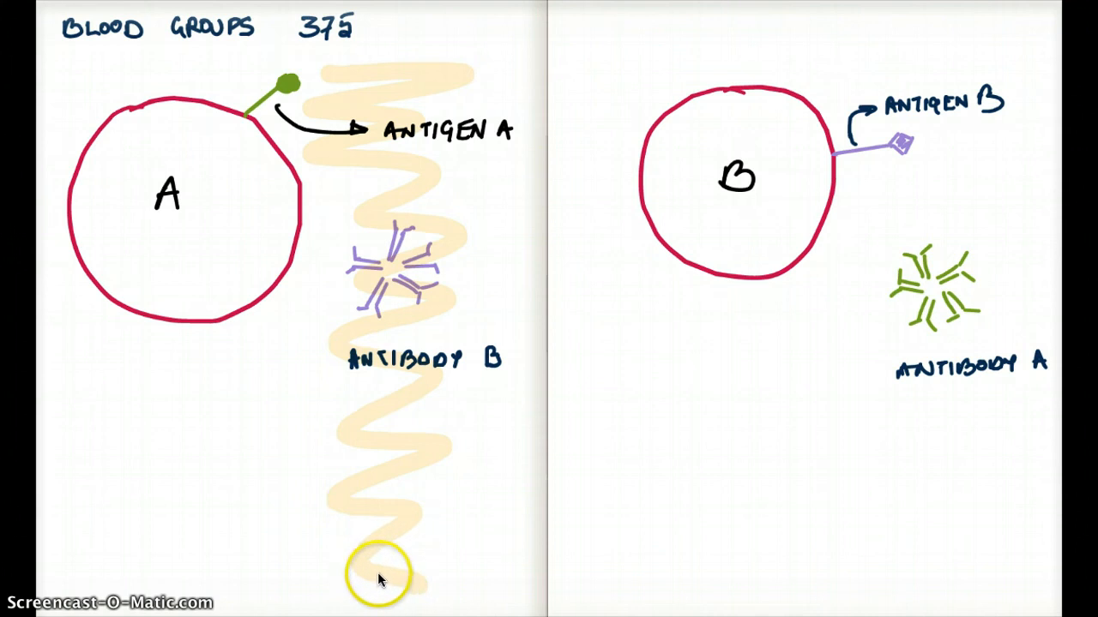
mouse_move(384, 583)
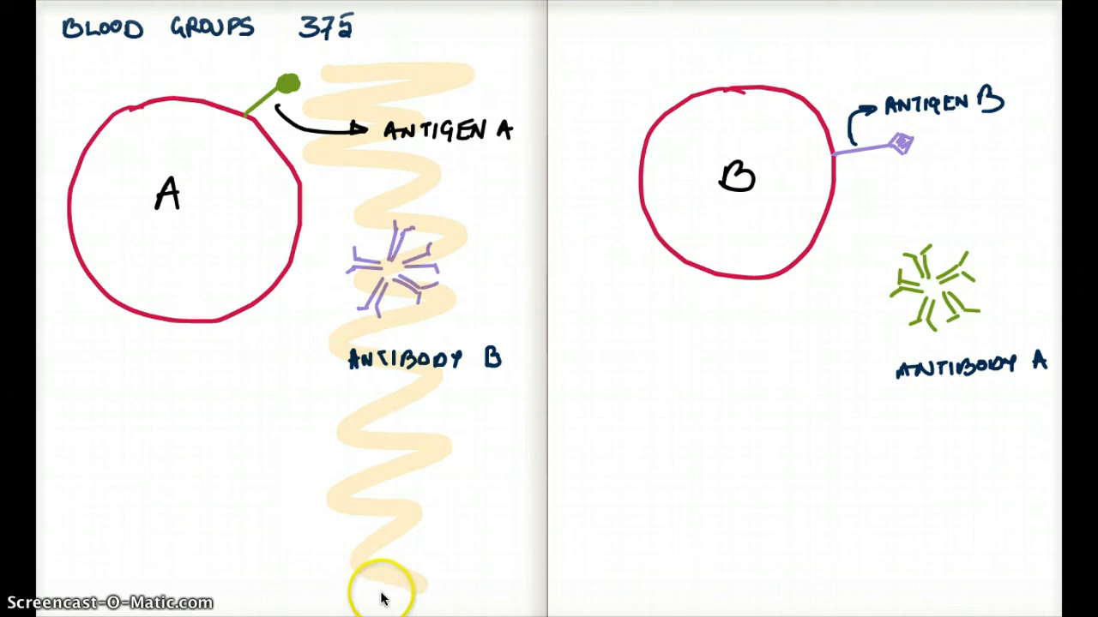
mouse_move(391, 600)
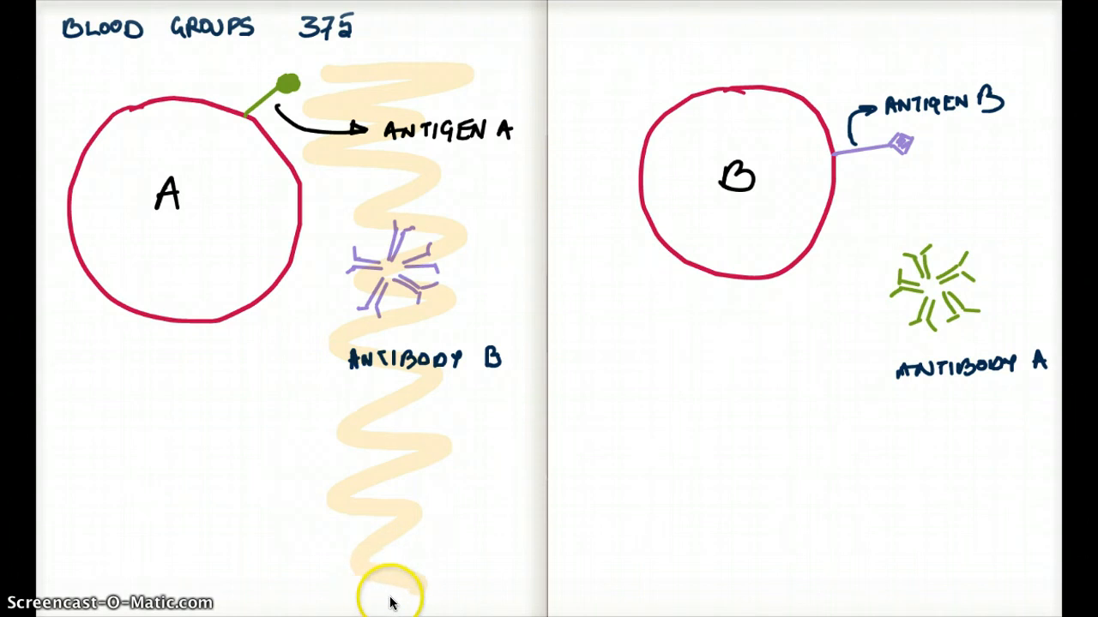
mouse_move(350, 477)
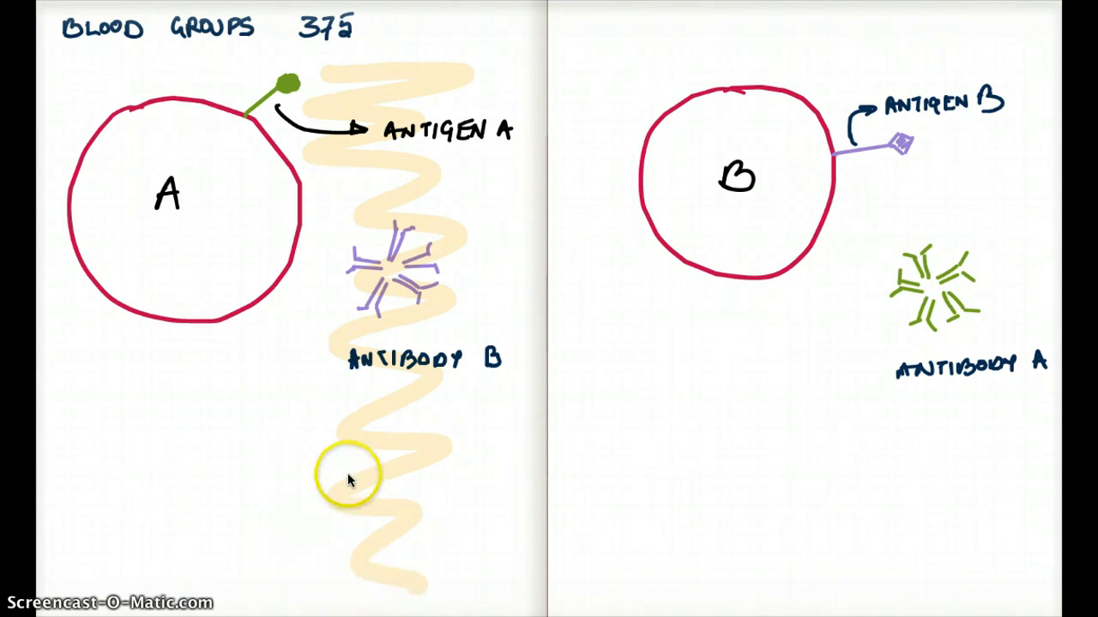
mouse_move(223, 454)
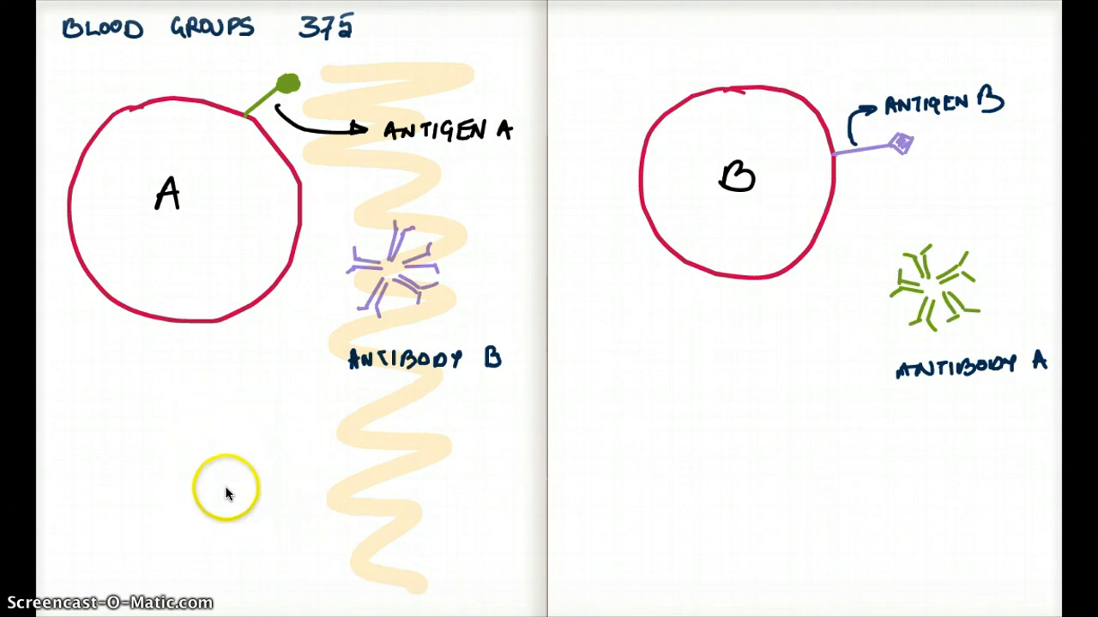
mouse_move(308, 192)
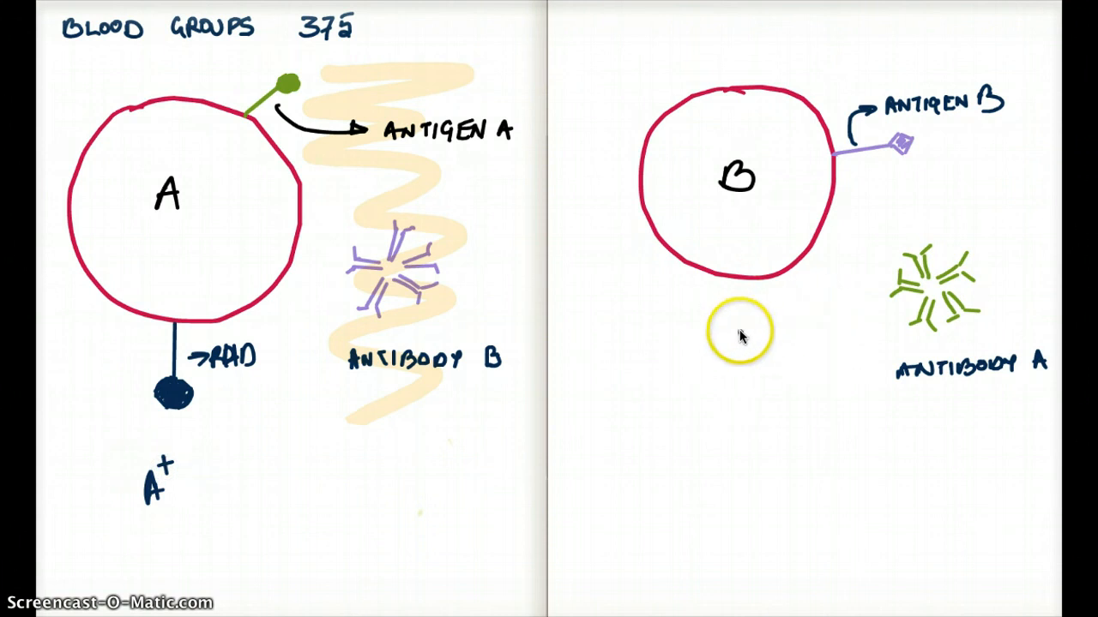
mouse_move(678, 405)
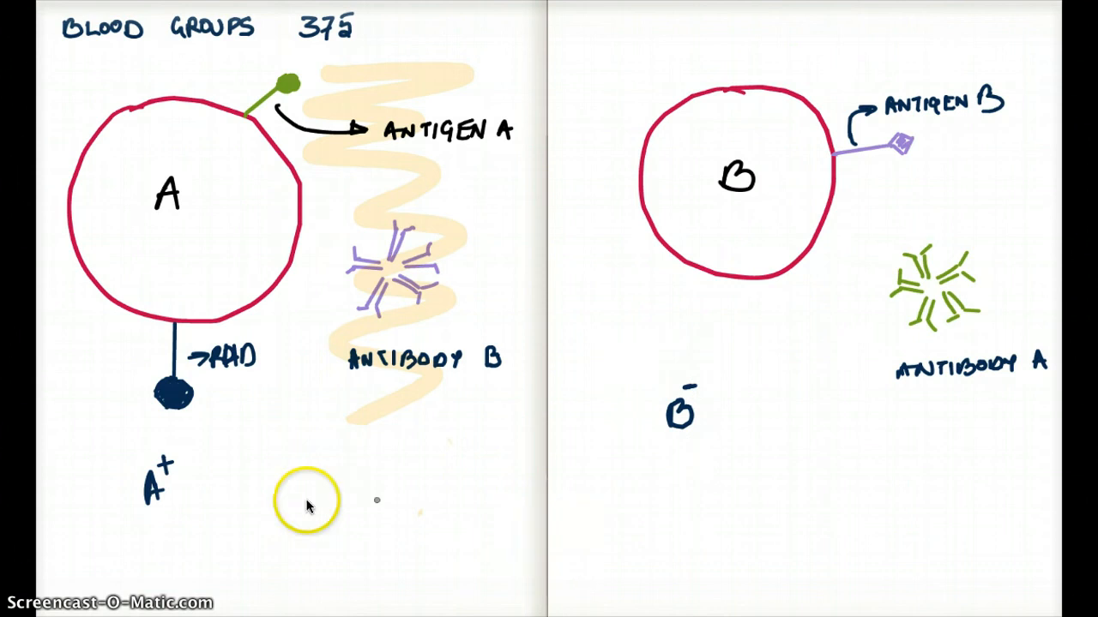
mouse_move(82, 597)
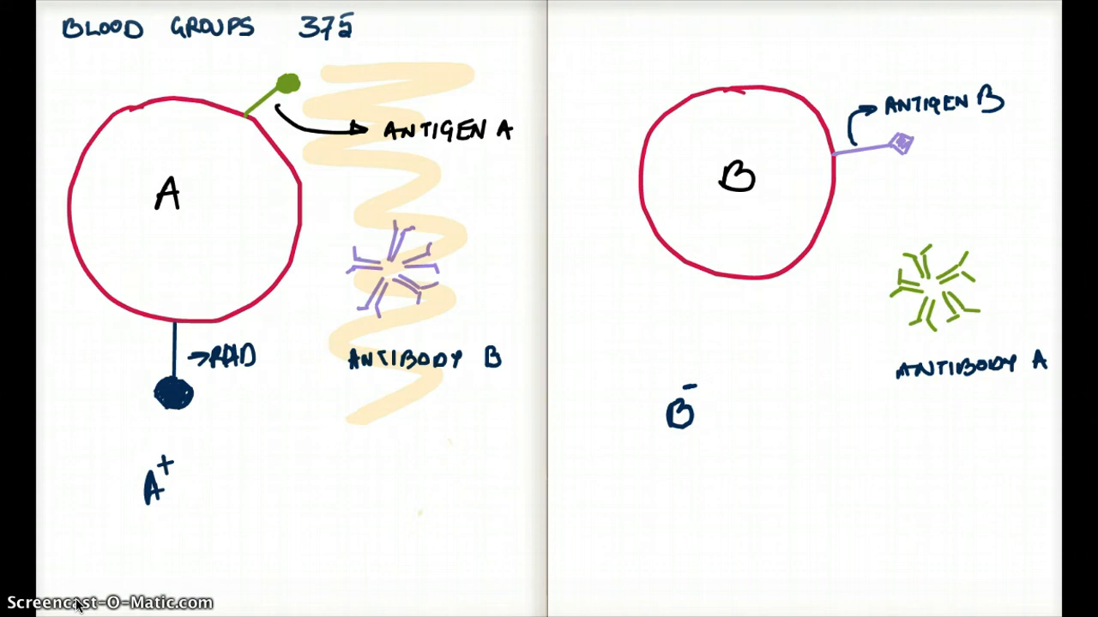
Write A− beside A+ under cell A with curved arrows looping between them.
click(209, 453)
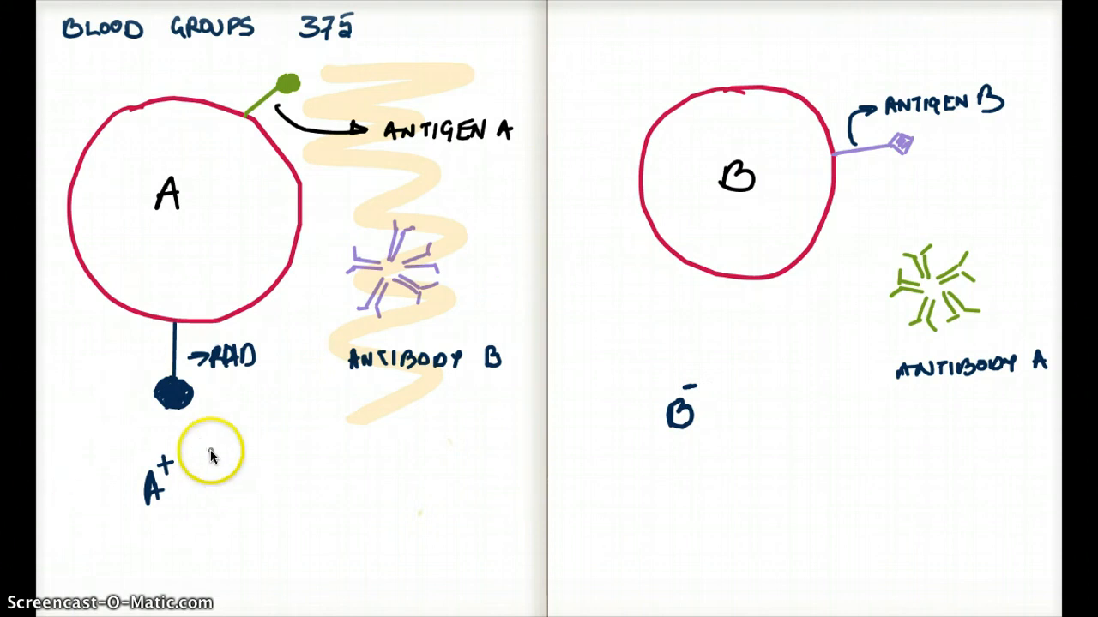
mouse_move(425, 546)
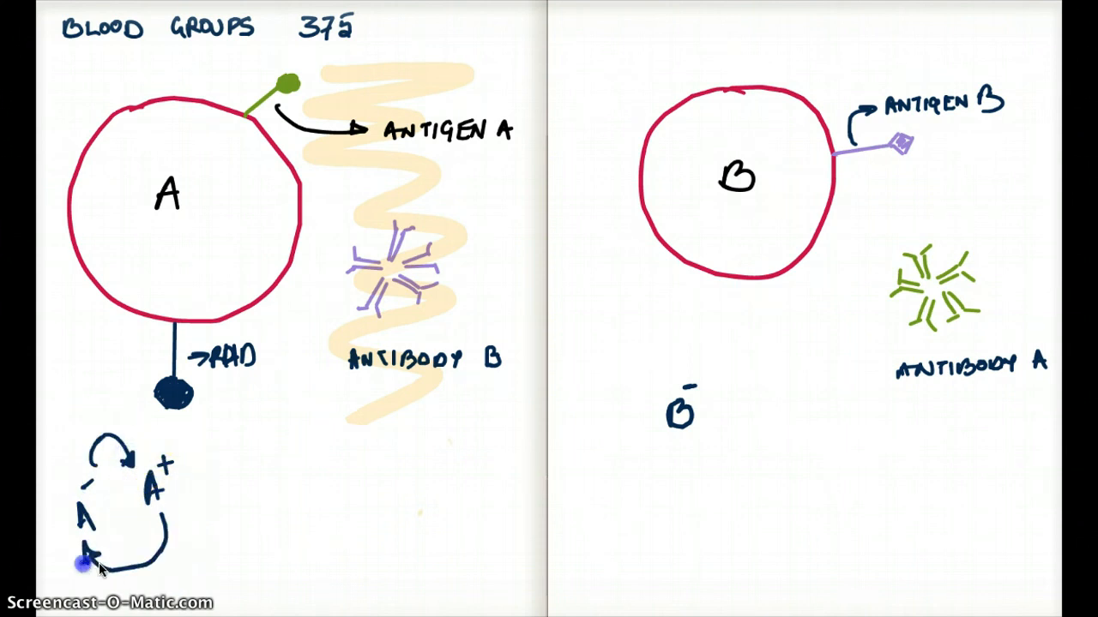
mouse_move(154, 575)
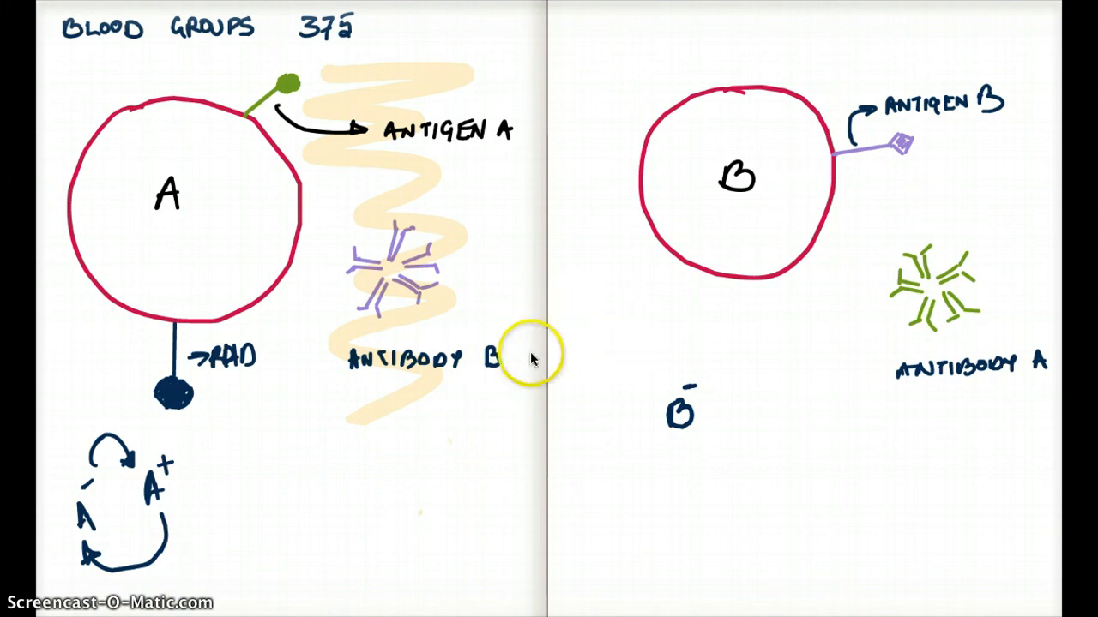
mouse_move(391, 420)
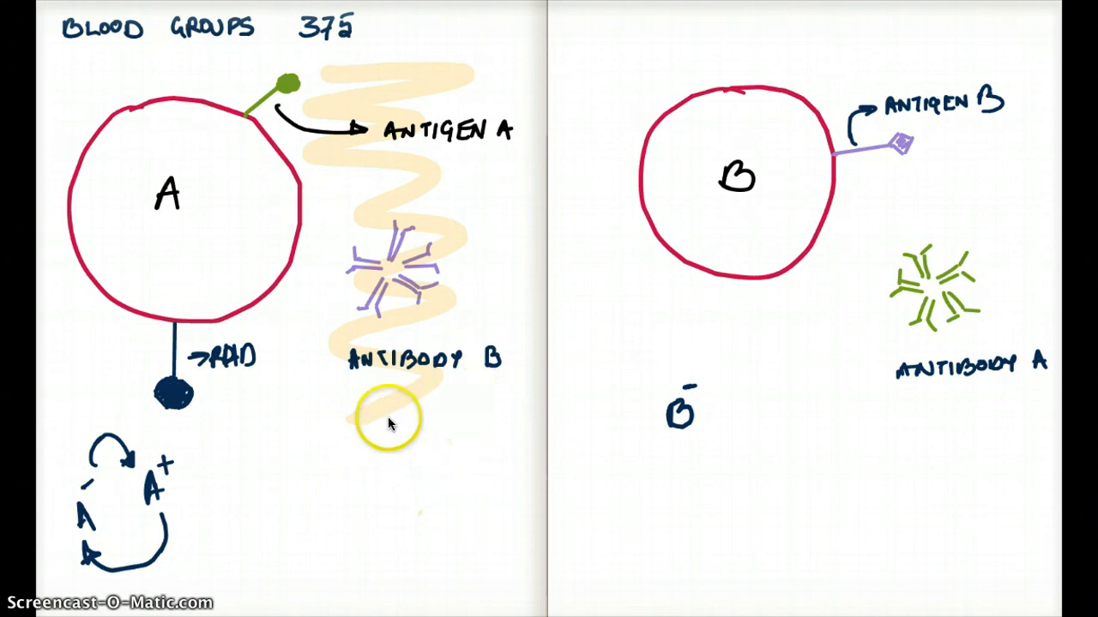
mouse_move(398, 309)
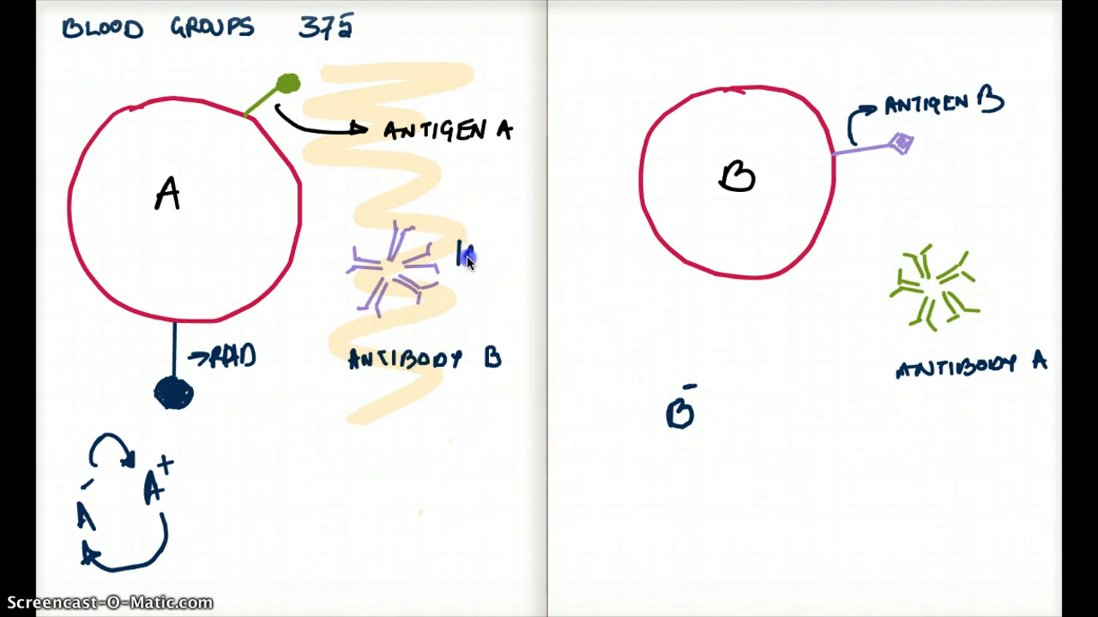
Write IgM with an underline beside the antibody B drawing.
click(420, 292)
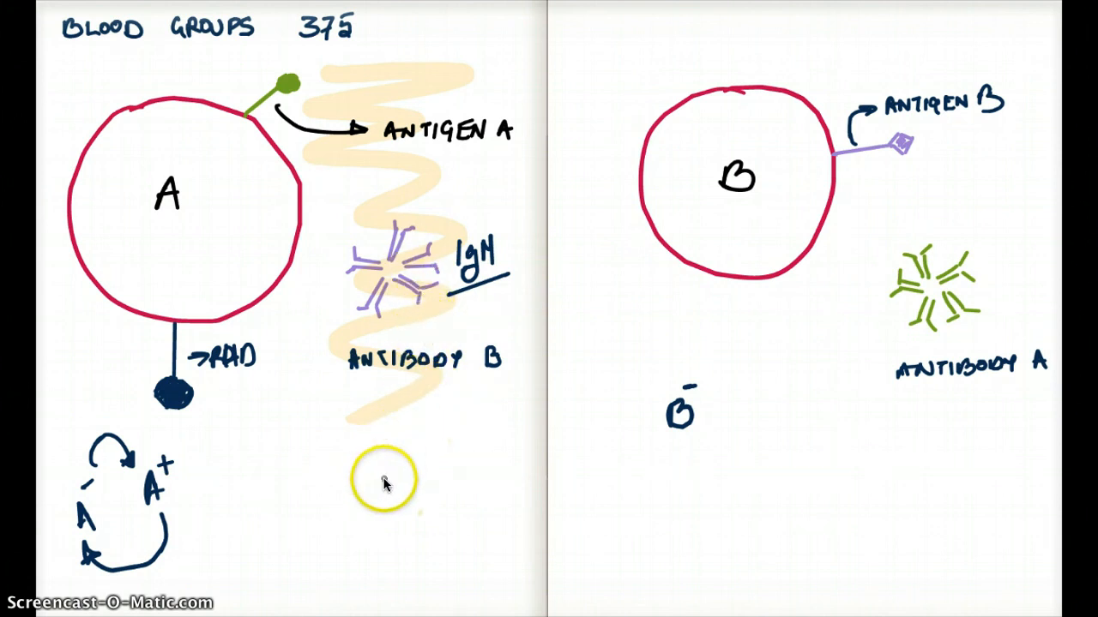
mouse_move(472, 214)
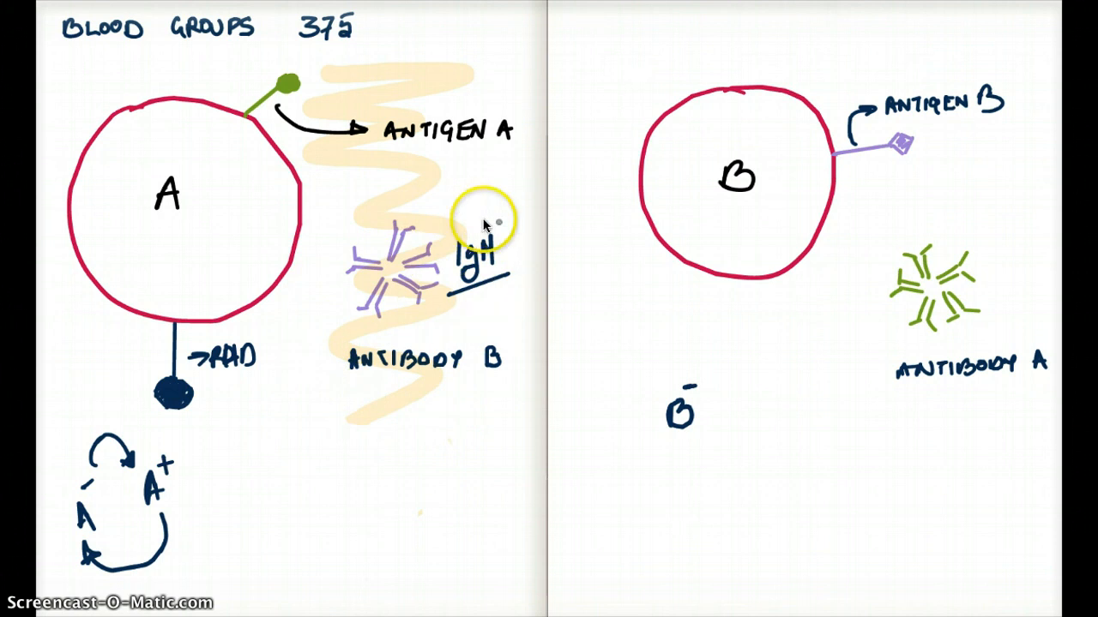
mouse_move(470, 301)
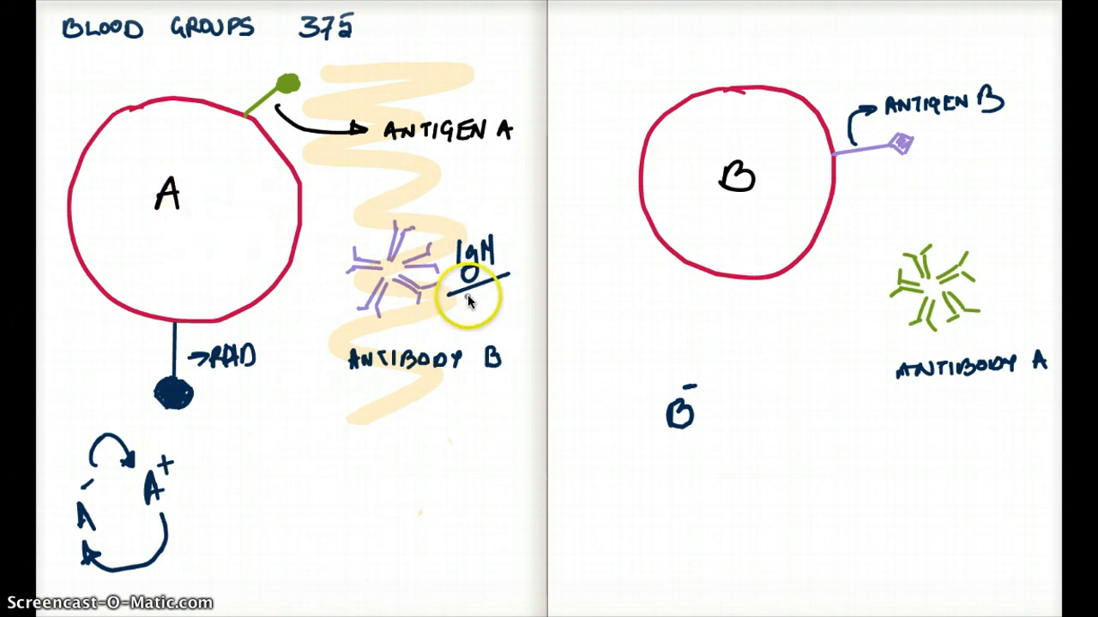
mouse_move(797, 374)
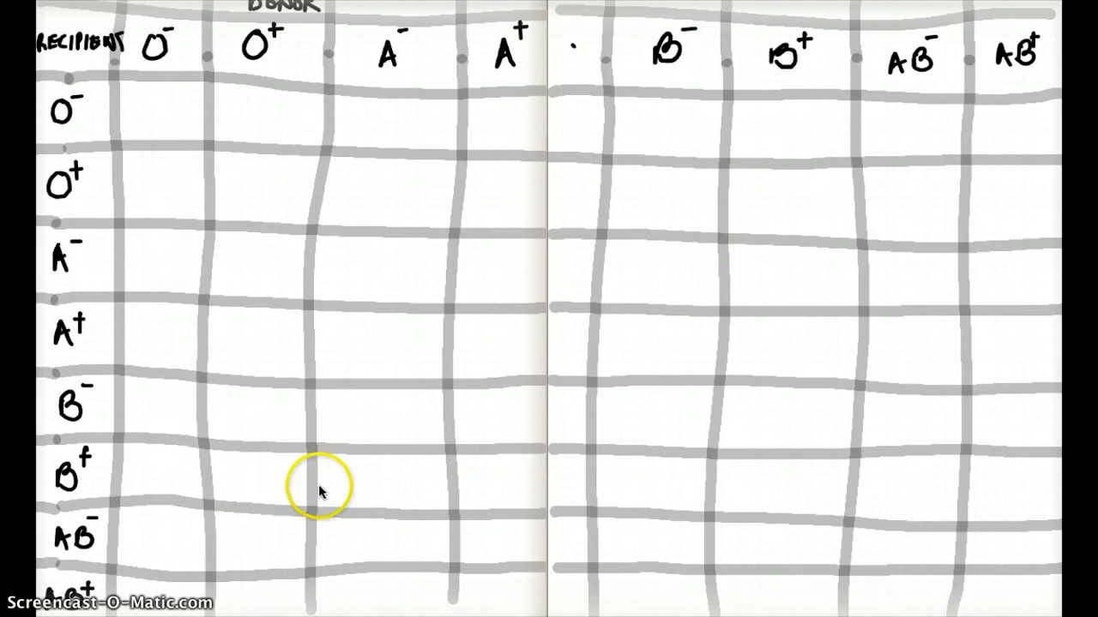
mouse_move(368, 140)
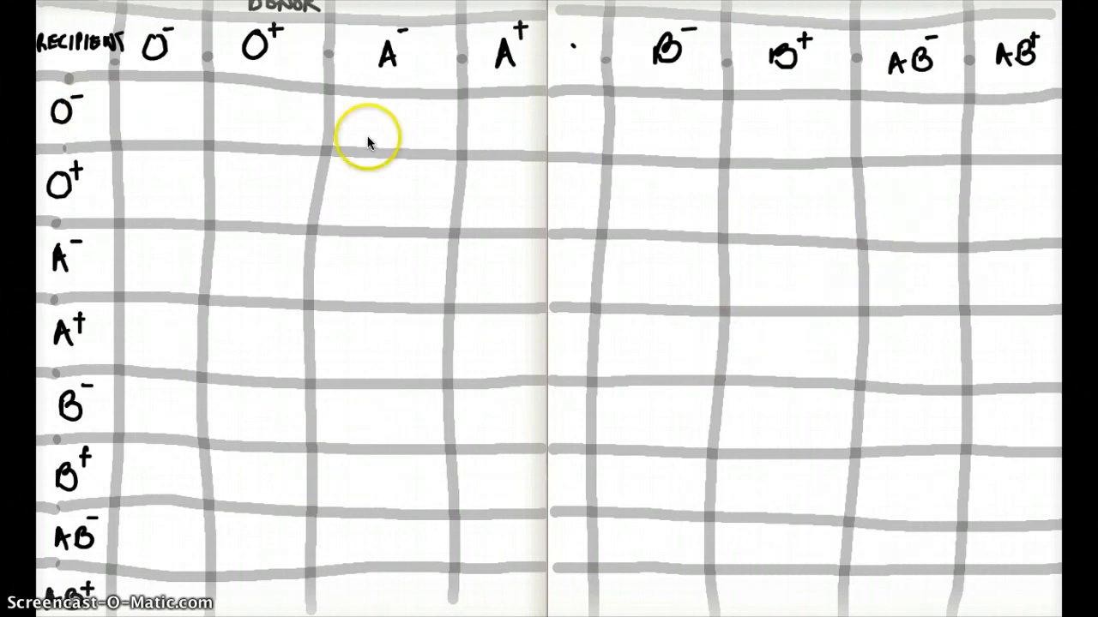
mouse_move(251, 137)
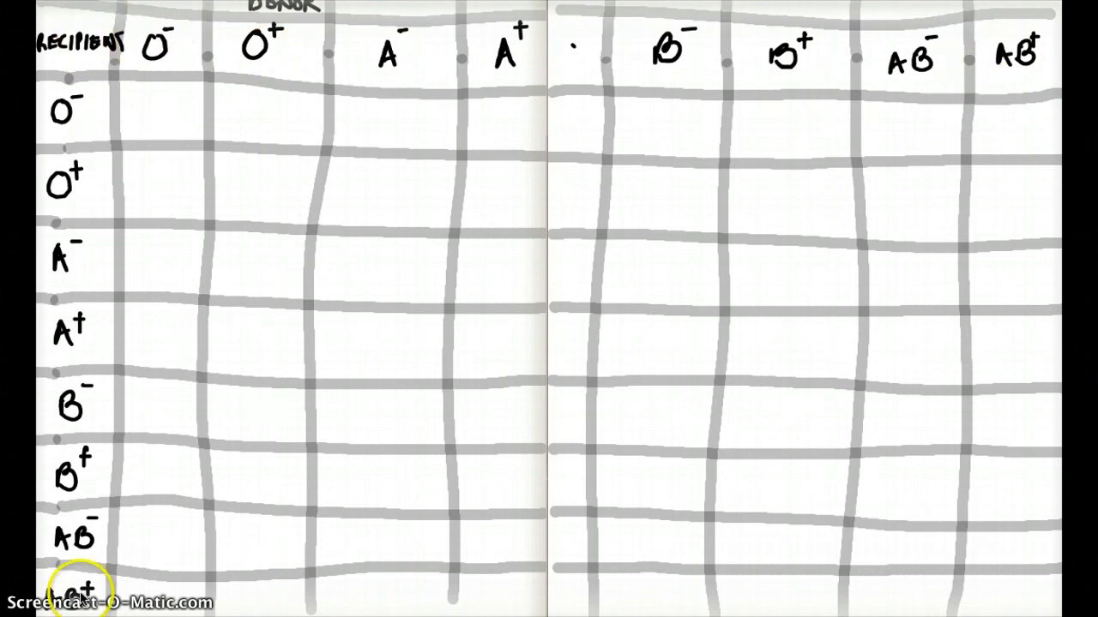
mouse_move(205, 117)
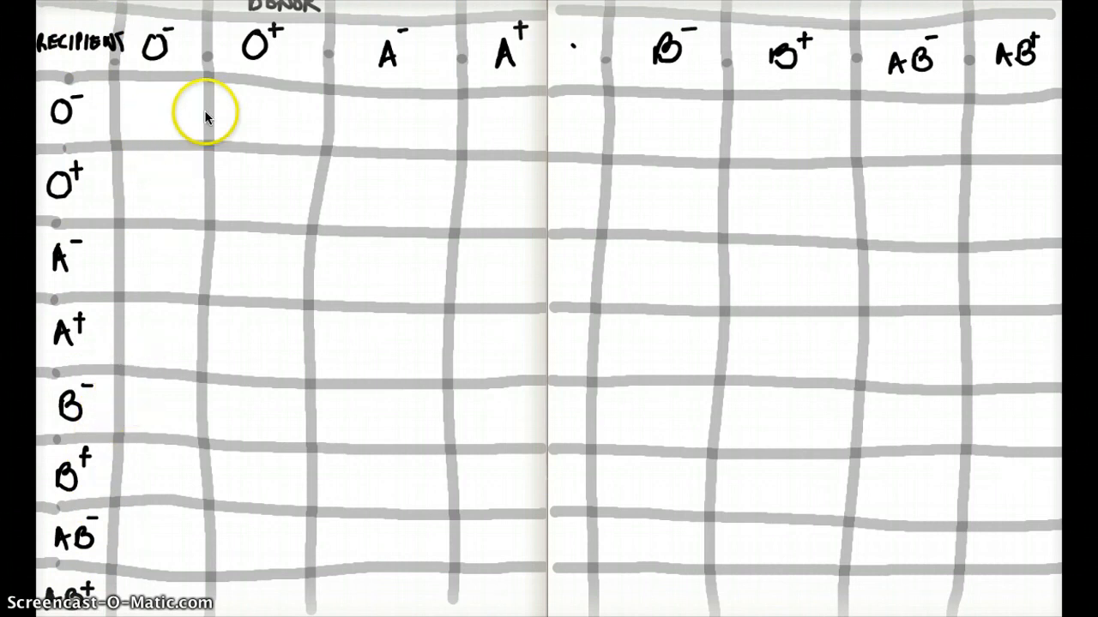
mouse_move(154, 137)
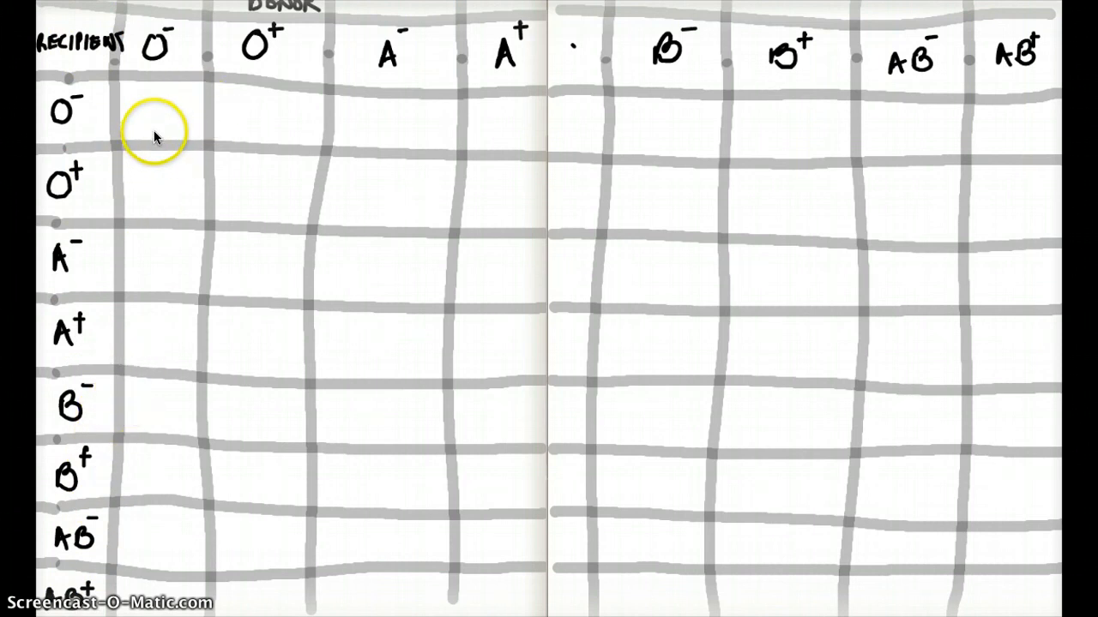
mouse_move(165, 142)
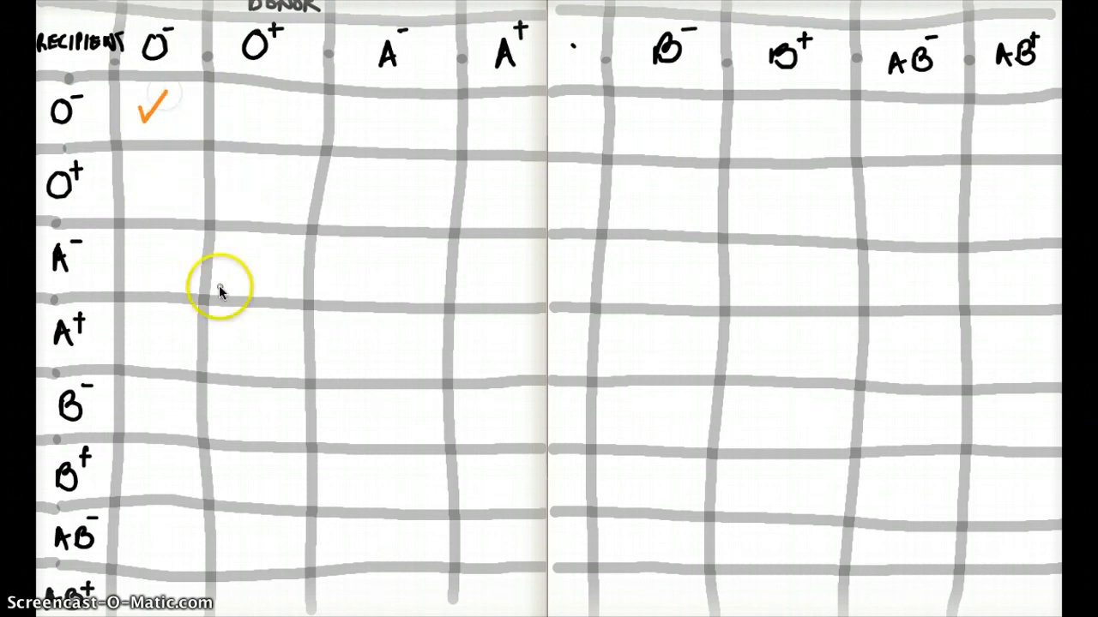
mouse_move(791, 206)
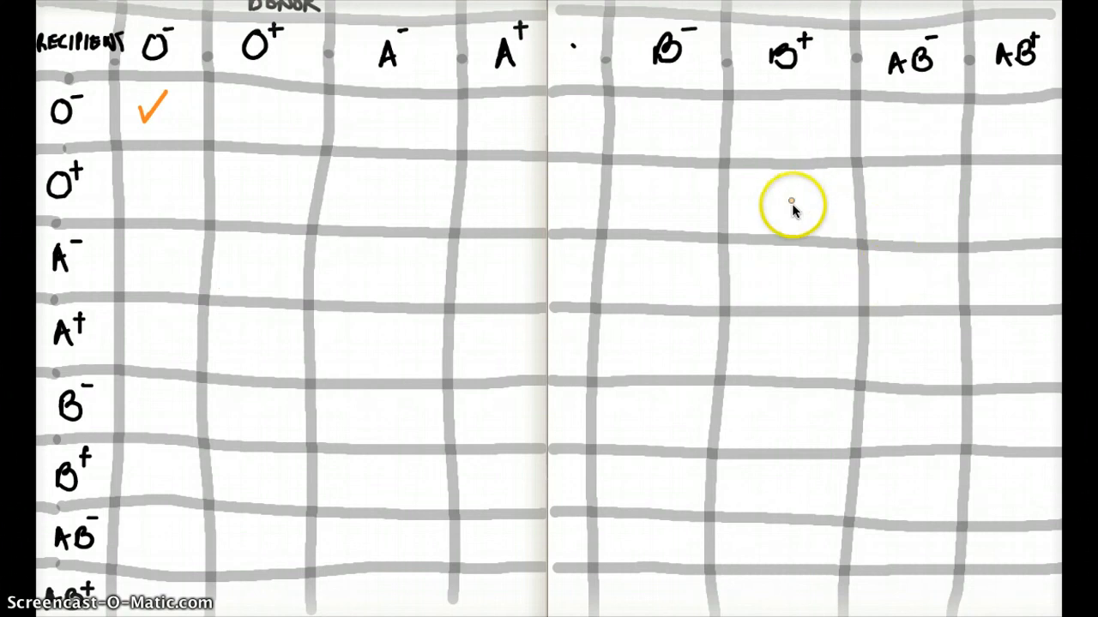
mouse_move(810, 223)
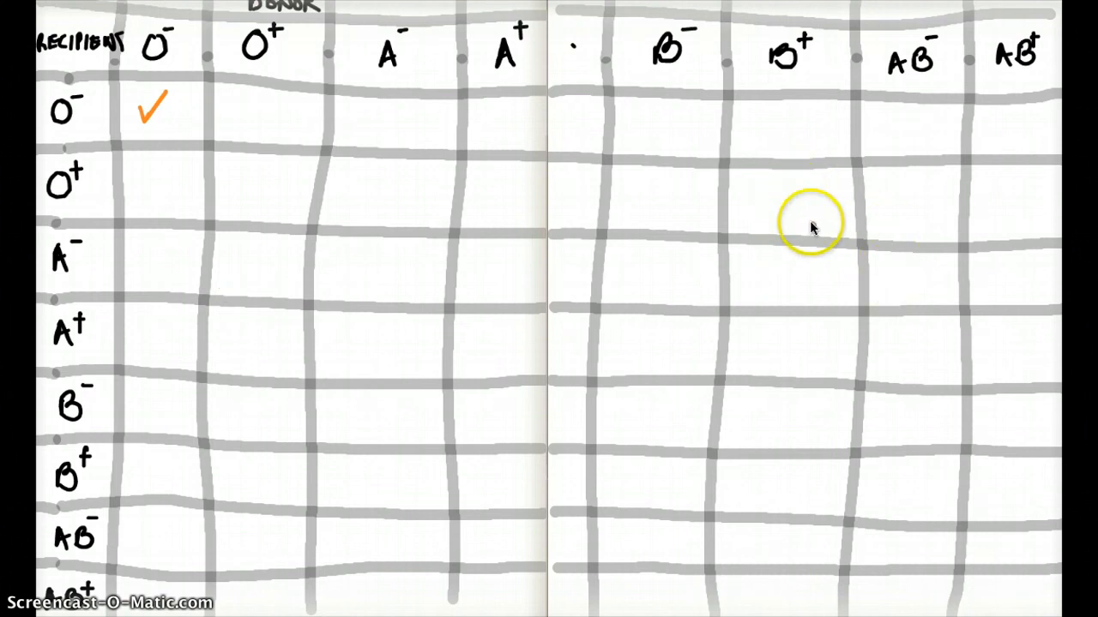
mouse_move(765, 175)
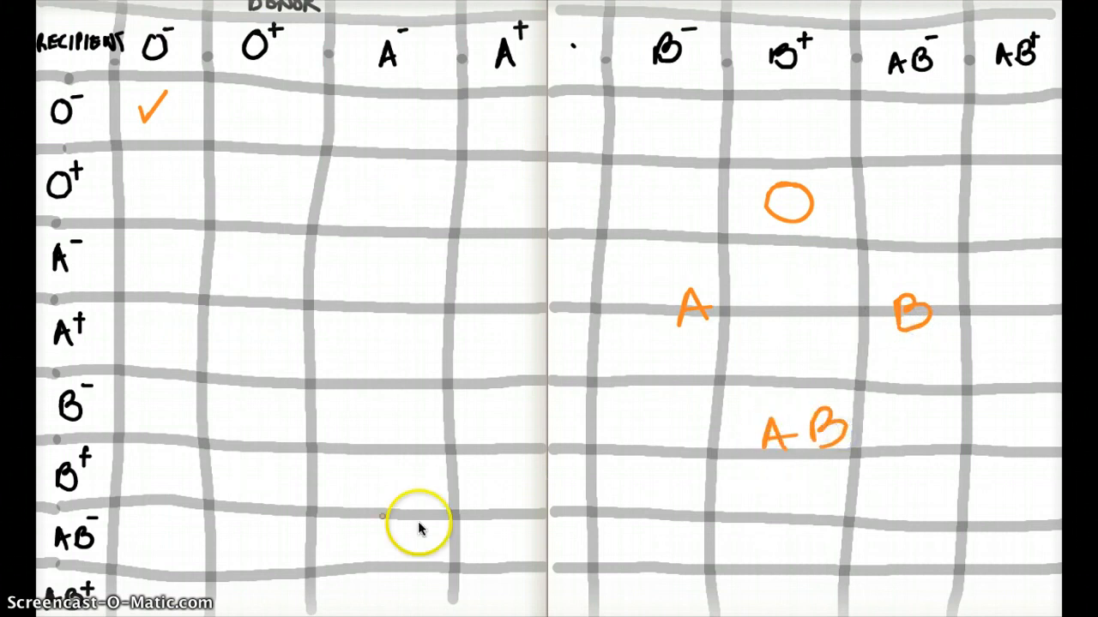
mouse_move(755, 240)
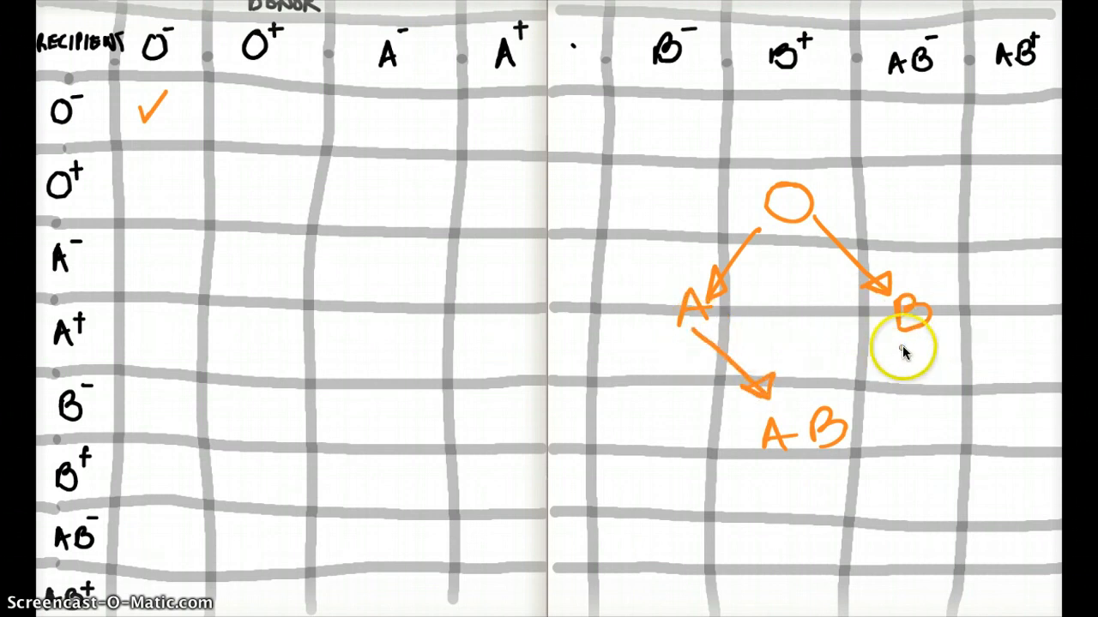
Draw the orange arrow from O straight down to AB.
drag(913, 335, 866, 391)
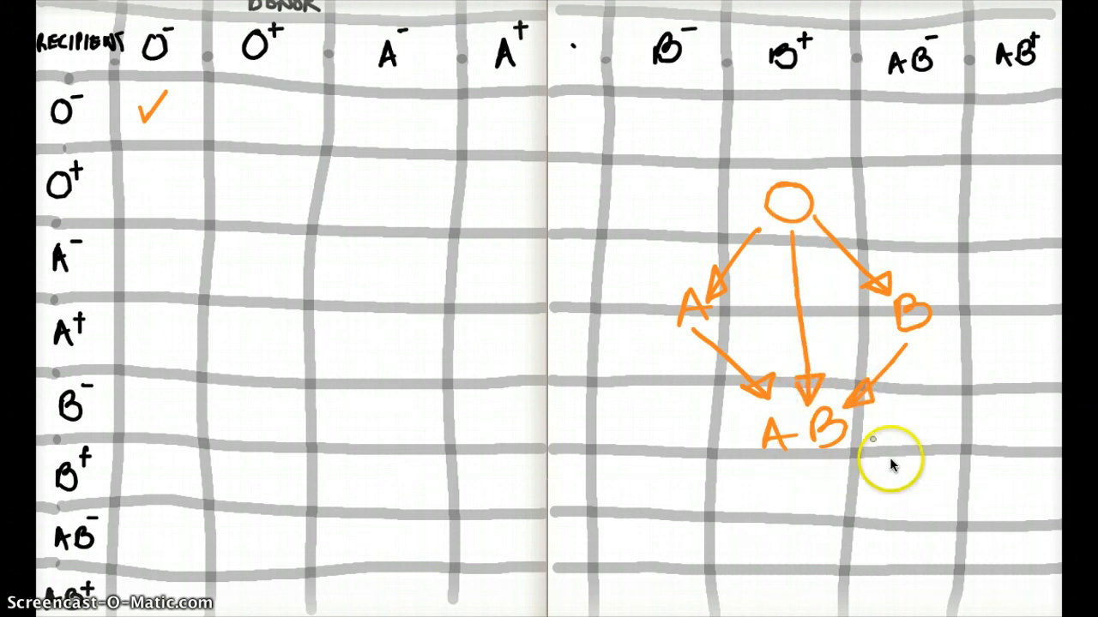
mouse_move(792, 429)
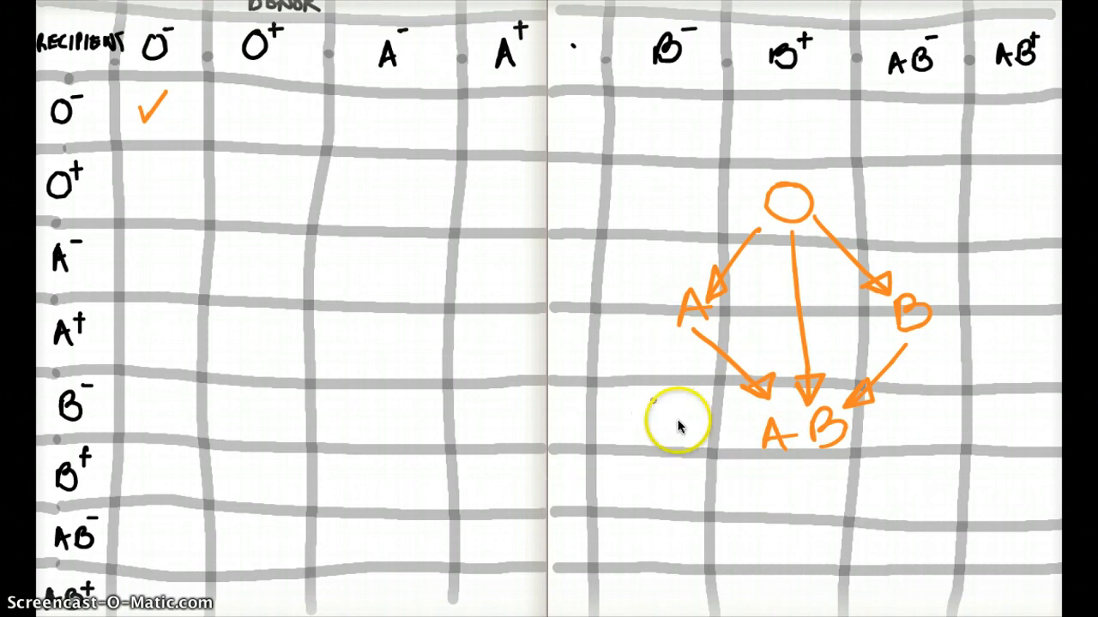
mouse_move(793, 352)
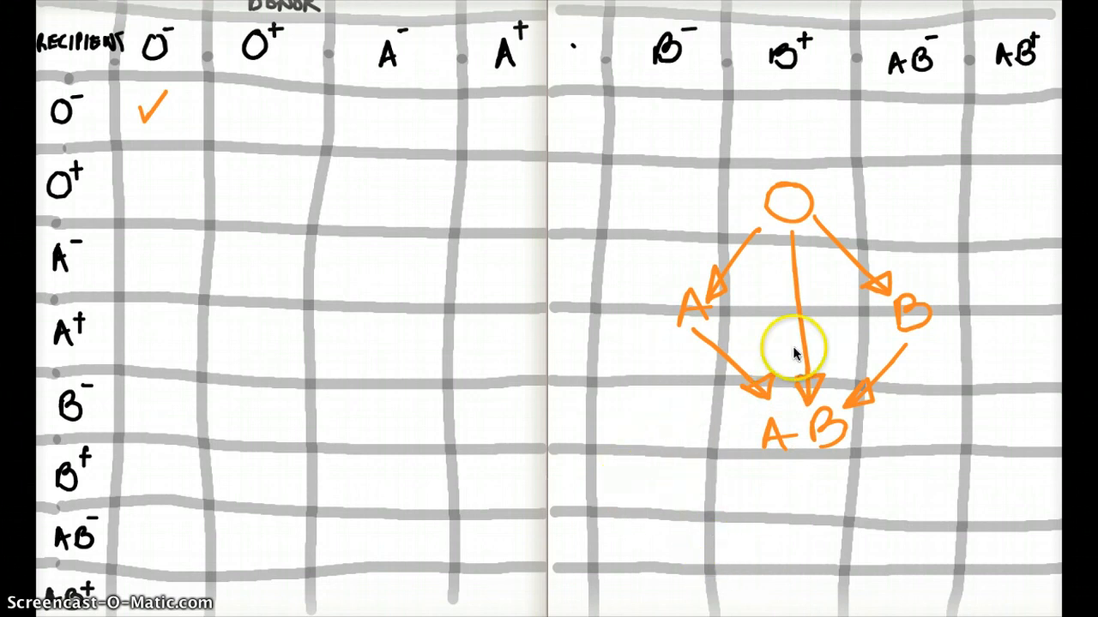
mouse_move(363, 312)
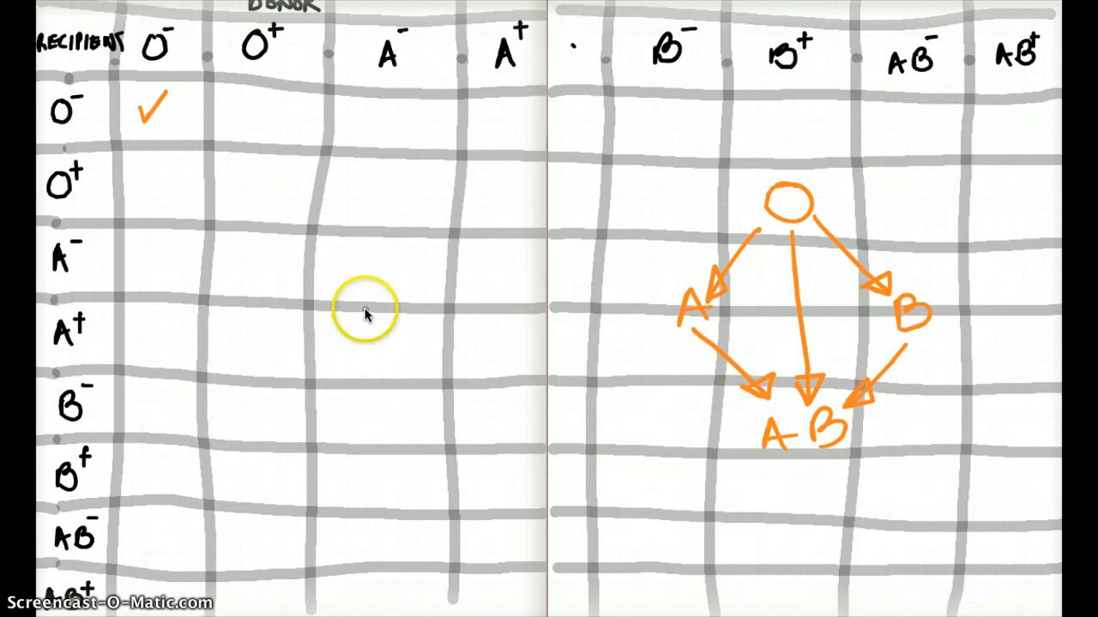
mouse_move(237, 89)
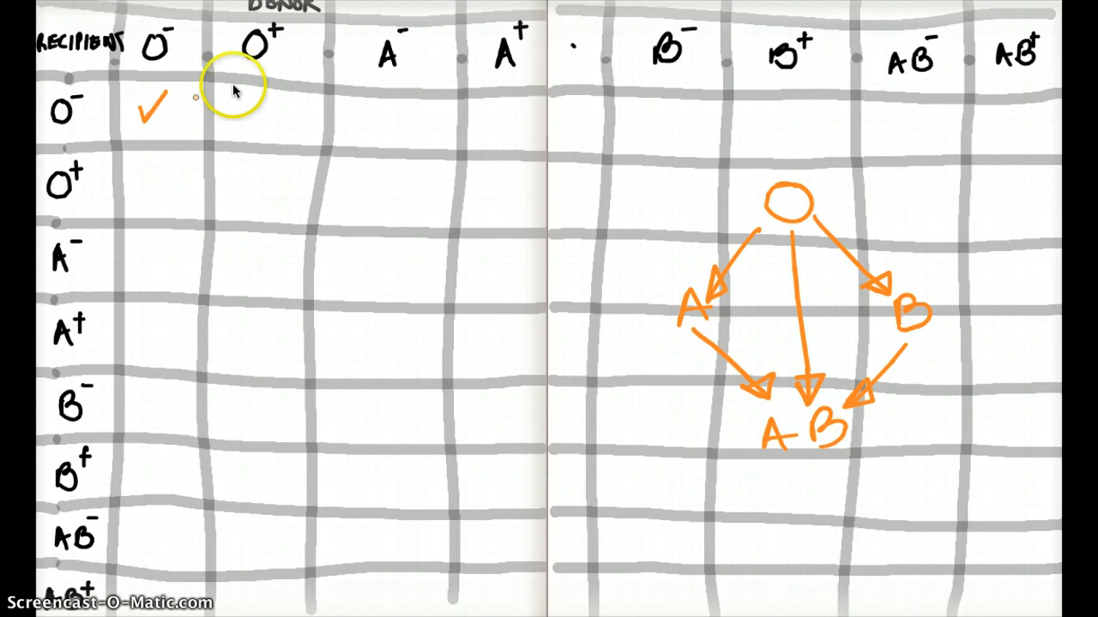
mouse_move(300, 98)
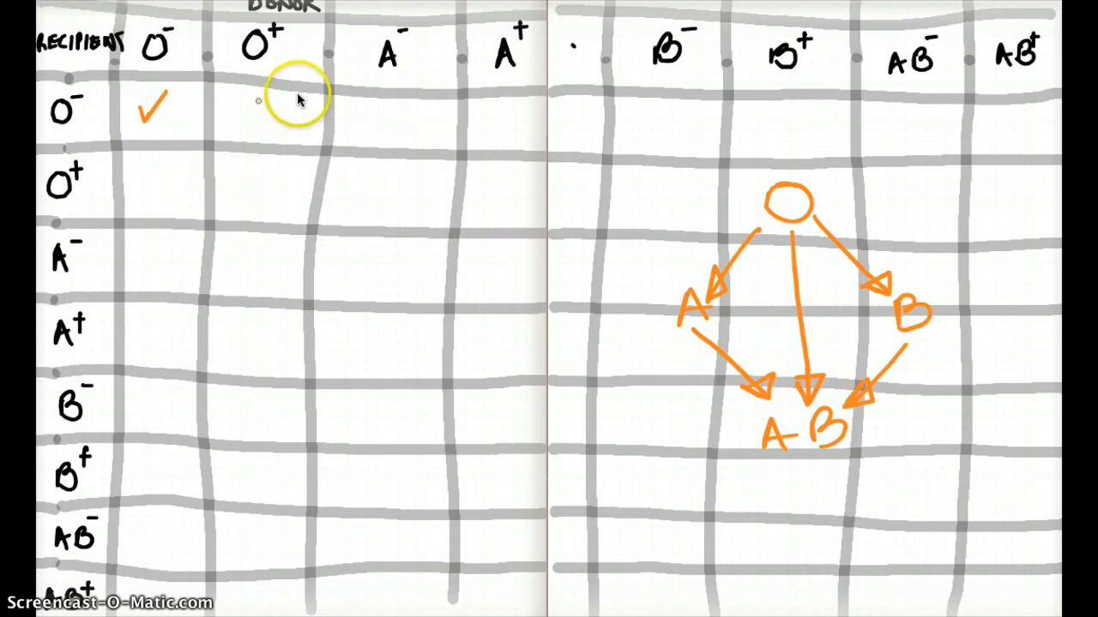
mouse_move(278, 38)
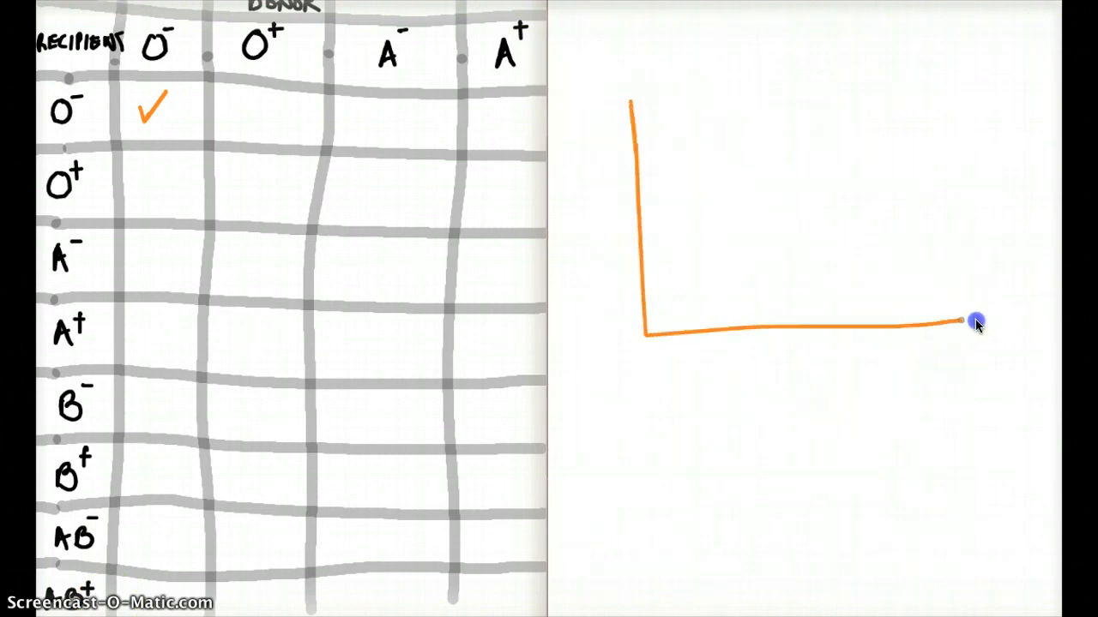
Finish the orange dish with a knobbed circle and an ANTI- antibody label arrowed to it.
drag(969, 324, 1001, 86)
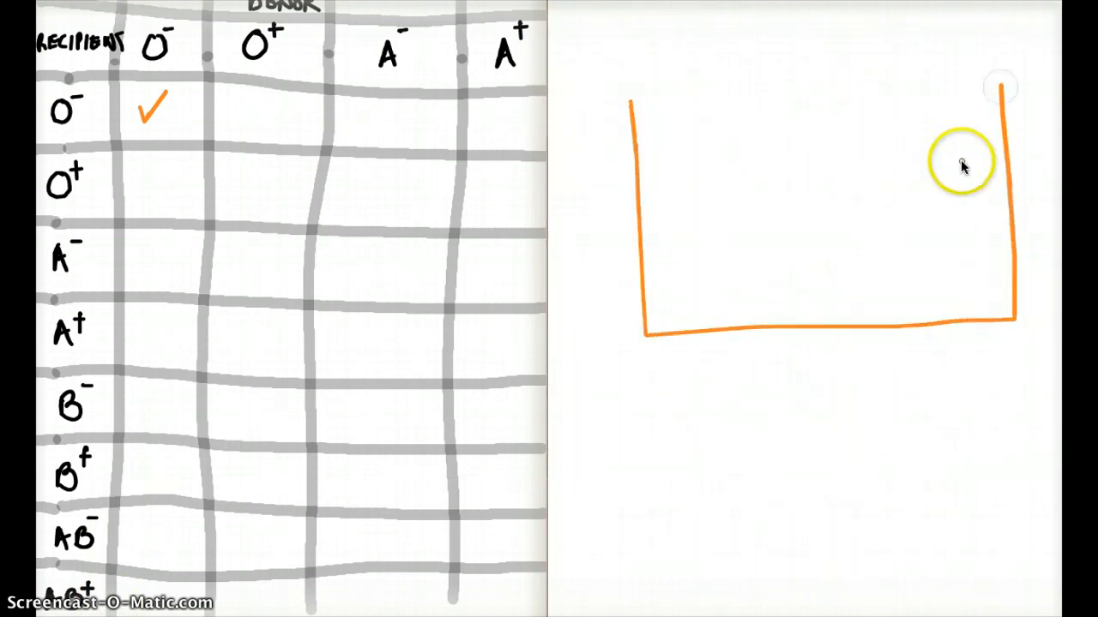
mouse_move(832, 283)
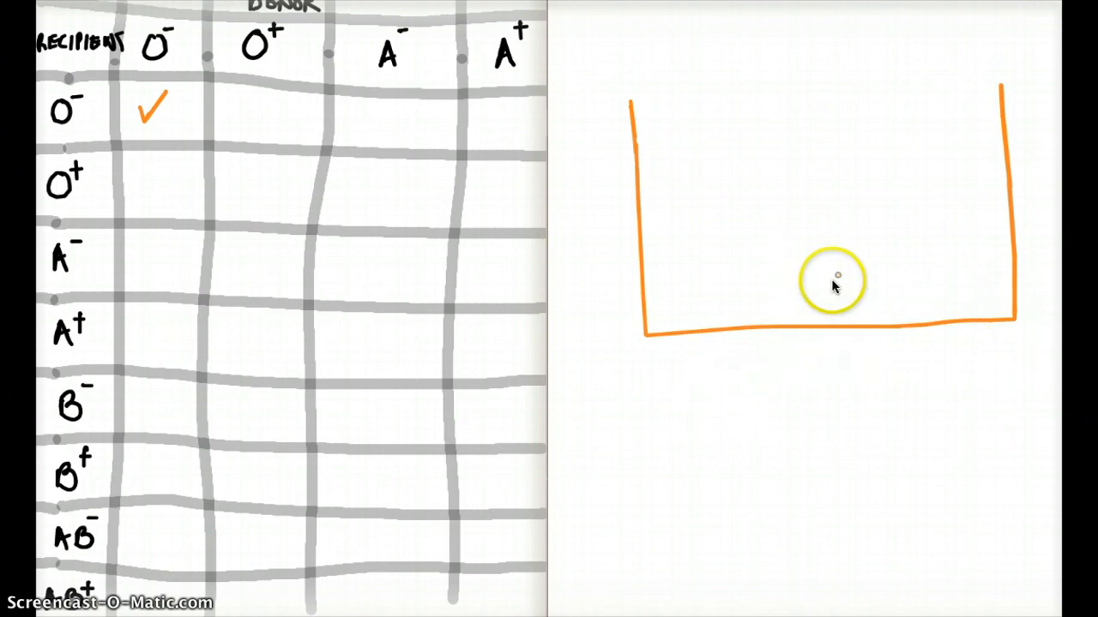
mouse_move(741, 248)
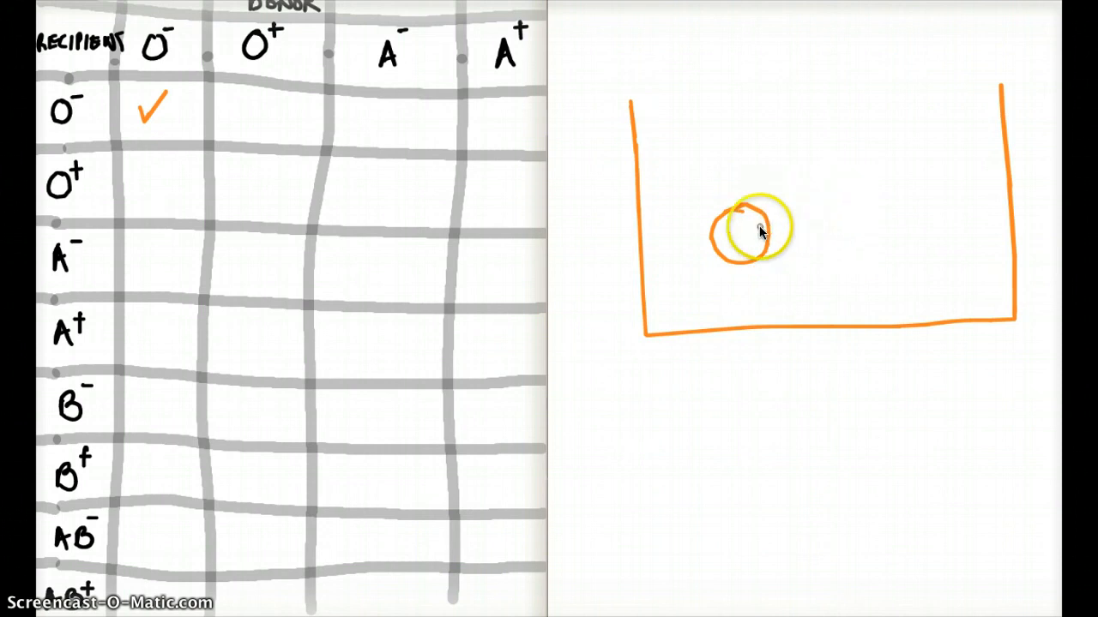
mouse_move(855, 34)
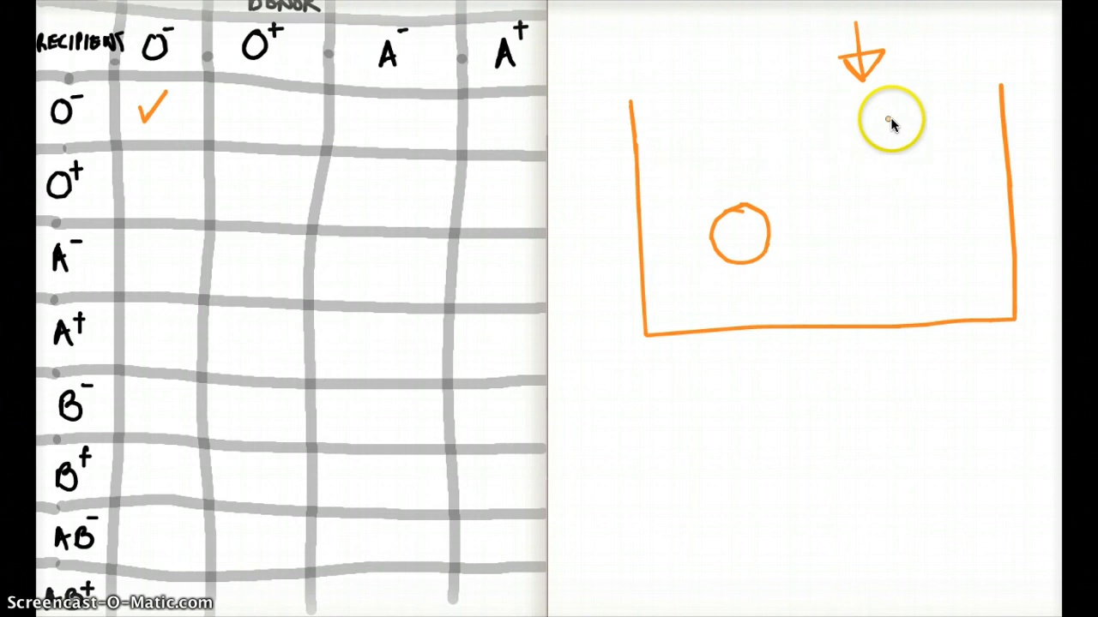
drag(892, 120, 875, 140)
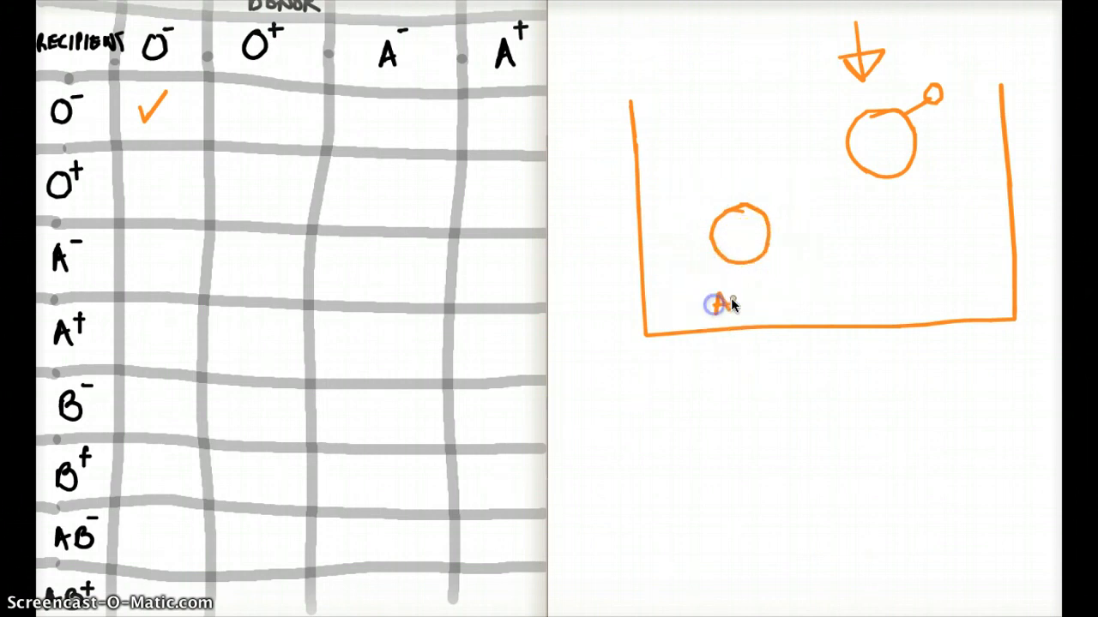
text(ANTI-BODI RDD)
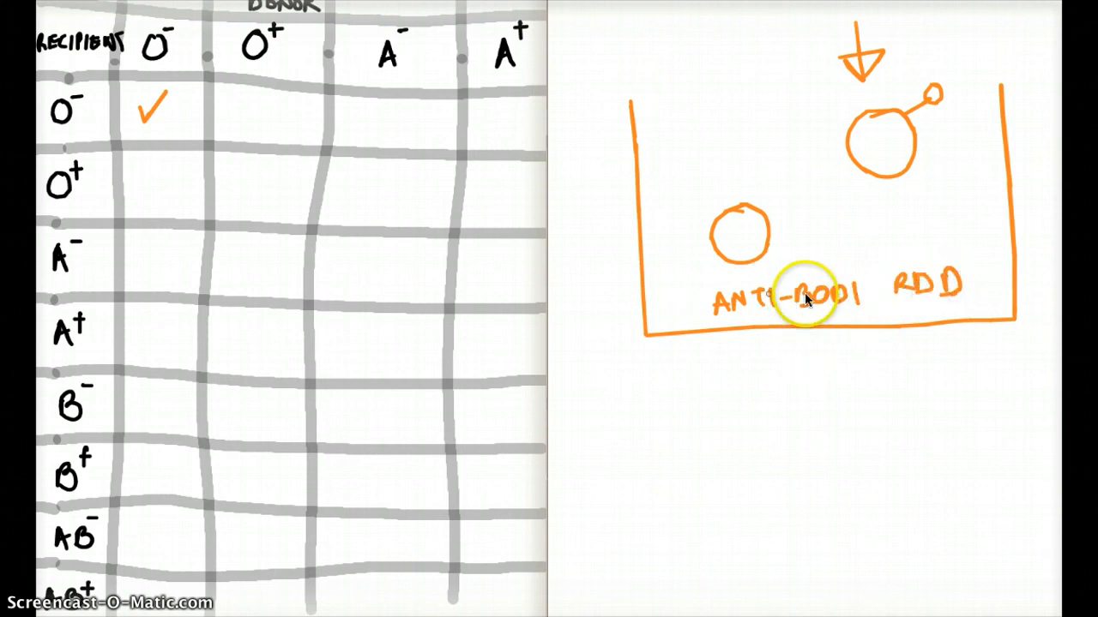
drag(803, 295, 913, 128)
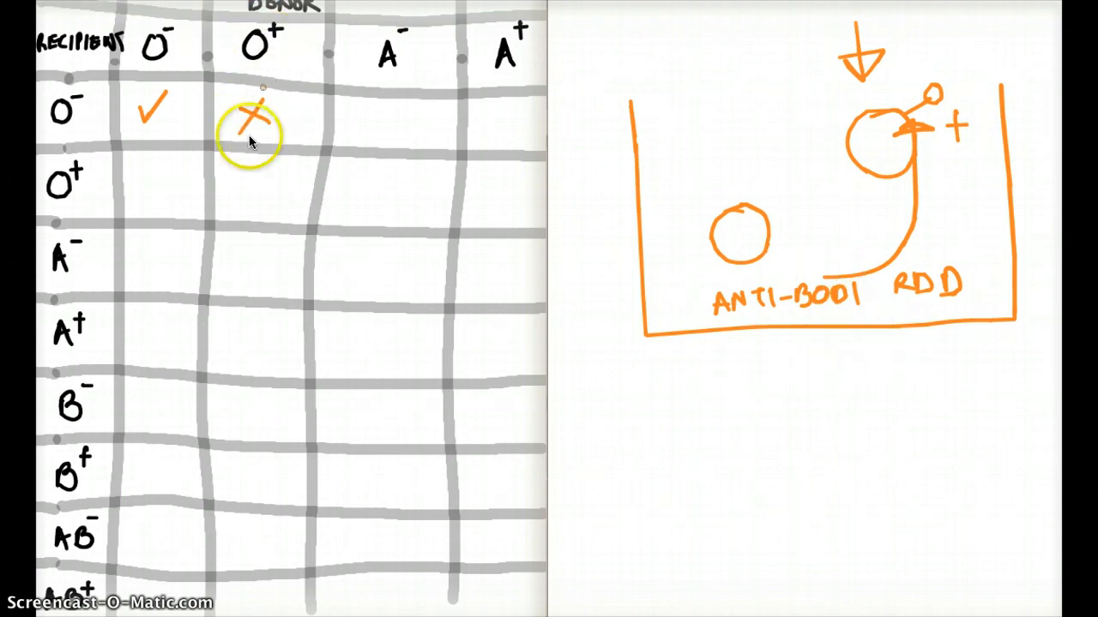
mouse_move(274, 89)
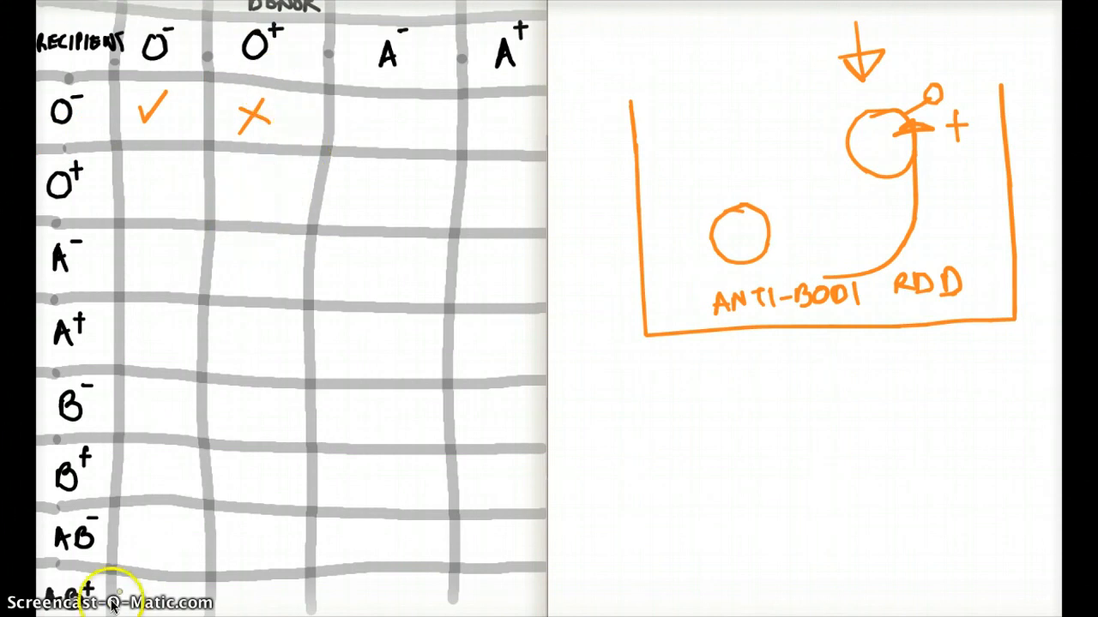
mouse_move(275, 55)
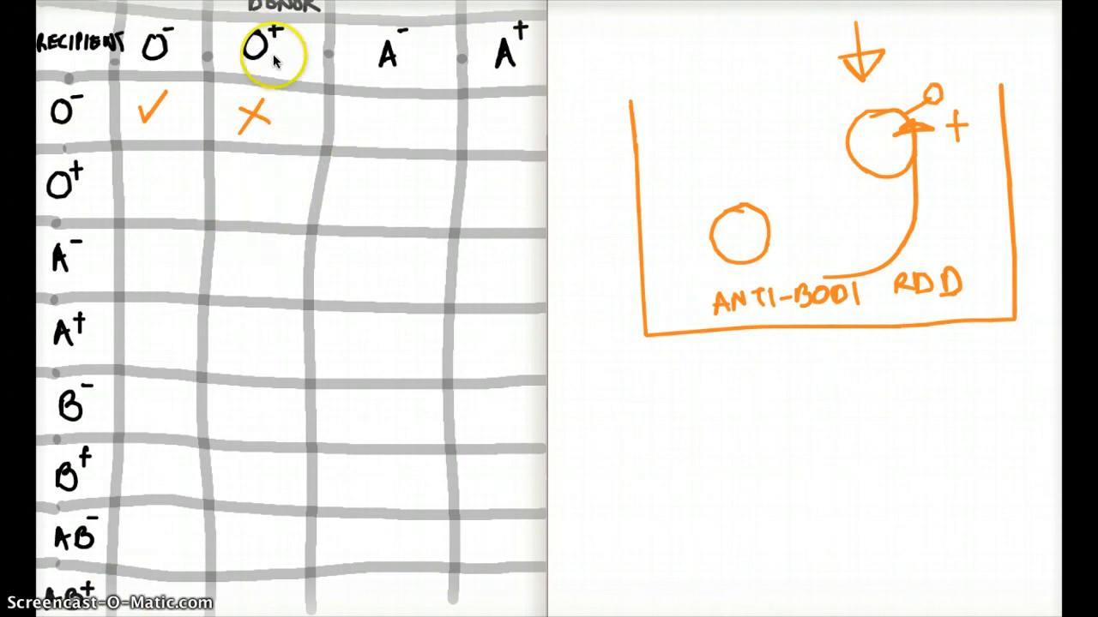
mouse_move(248, 187)
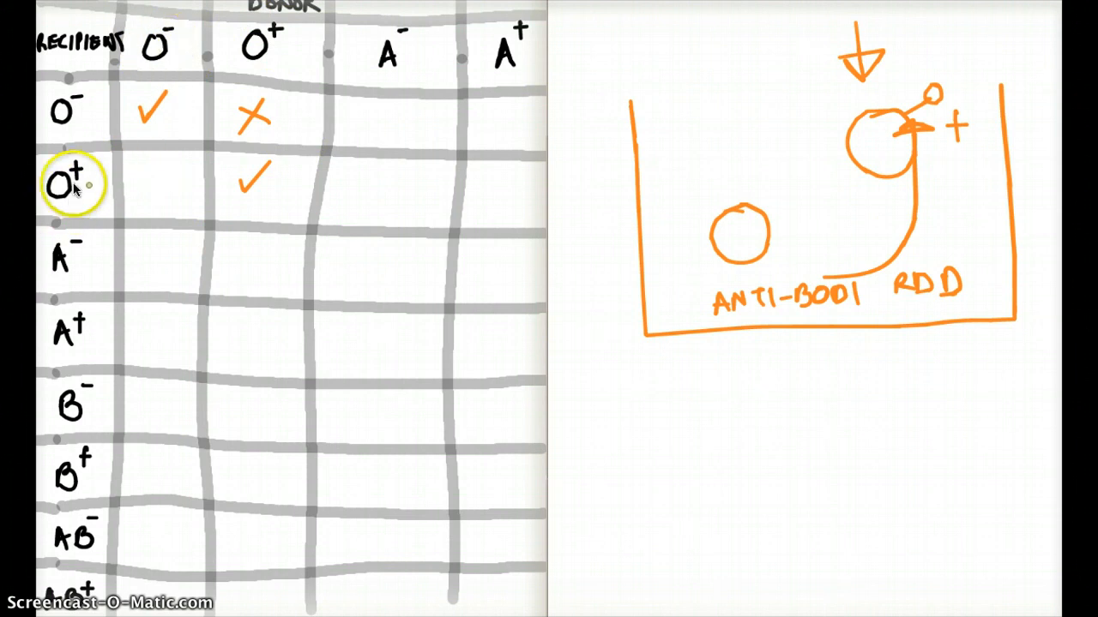
mouse_move(85, 592)
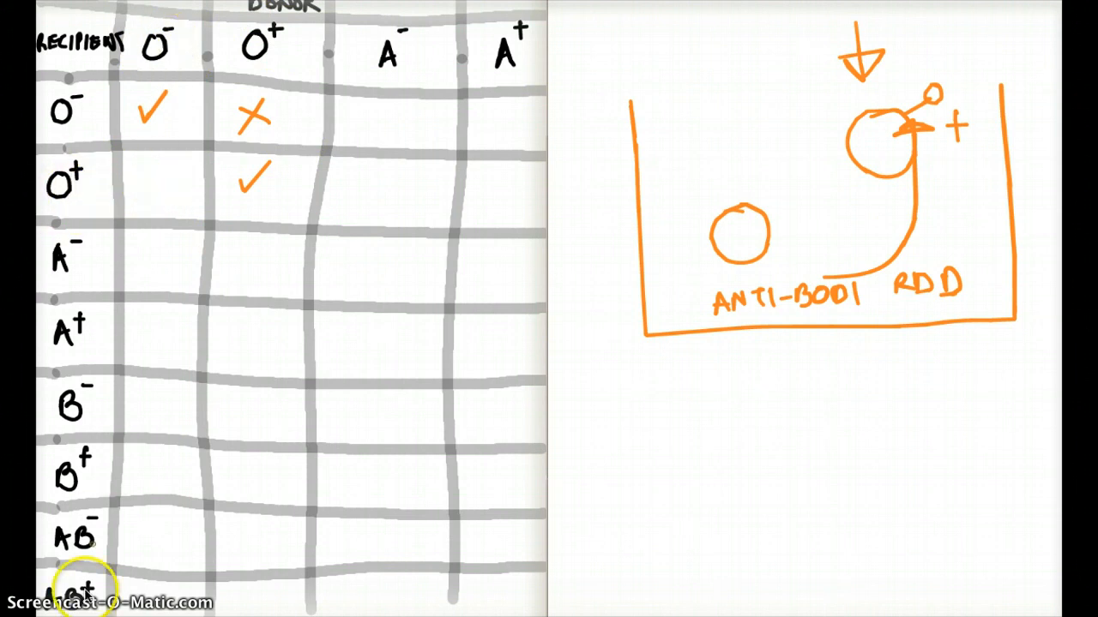
Draw a green dish below with a knobbed circle and an arrow dropping into it.
drag(638, 388, 642, 535)
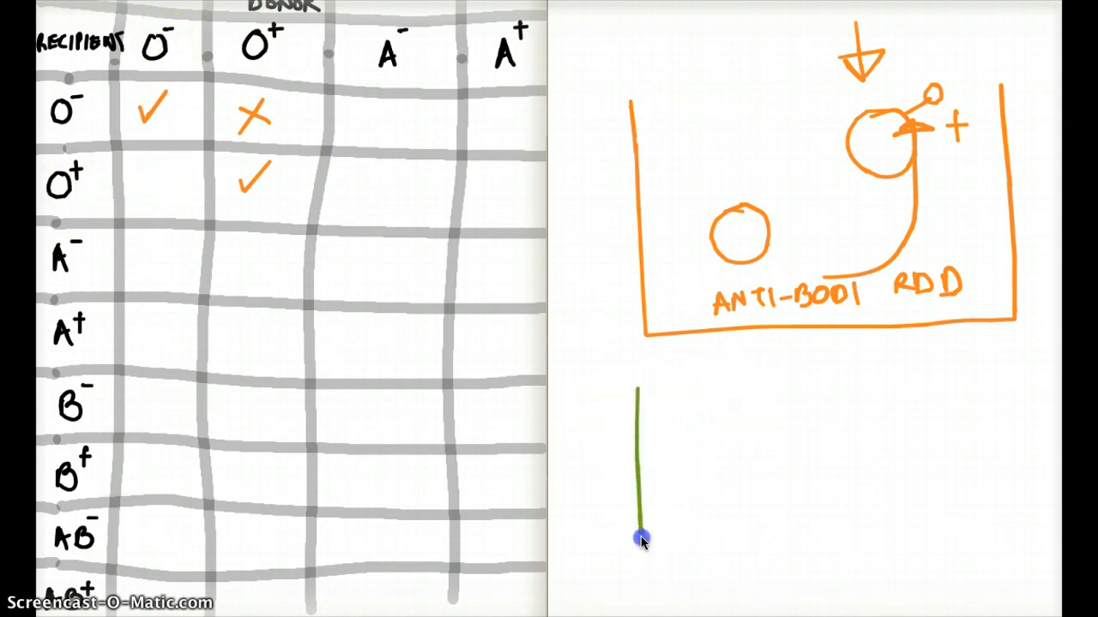
drag(642, 540, 1039, 396)
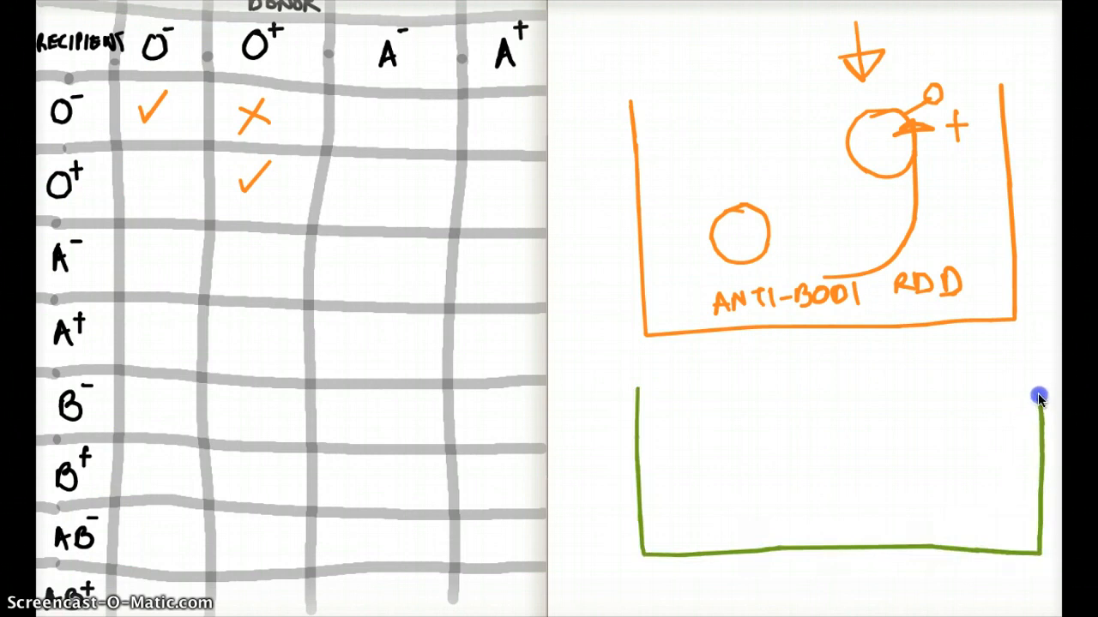
mouse_move(103, 75)
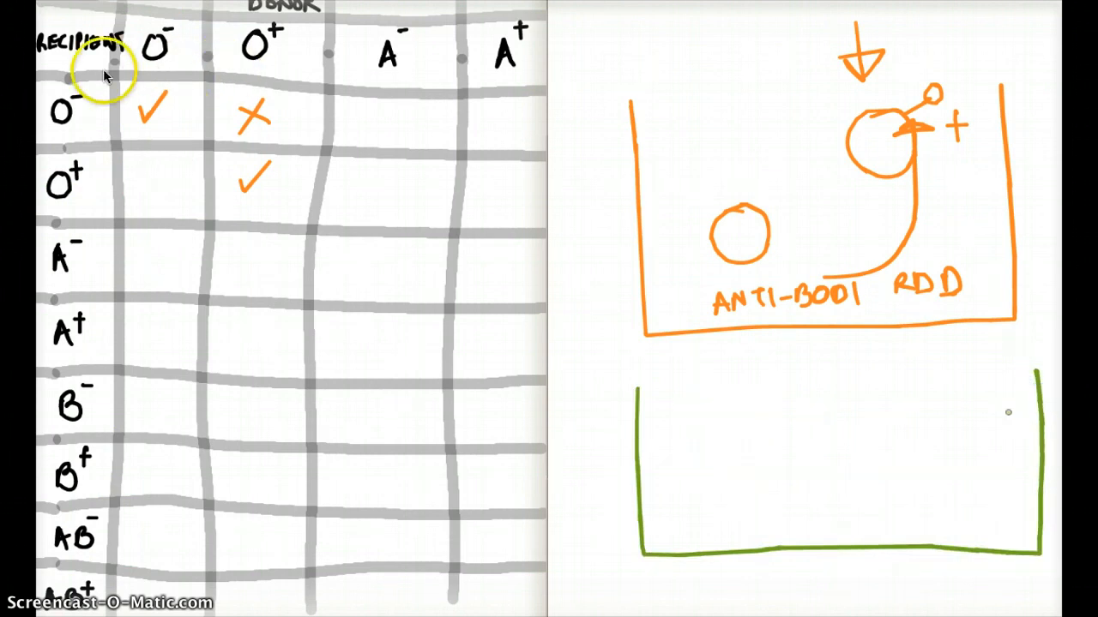
mouse_move(168, 48)
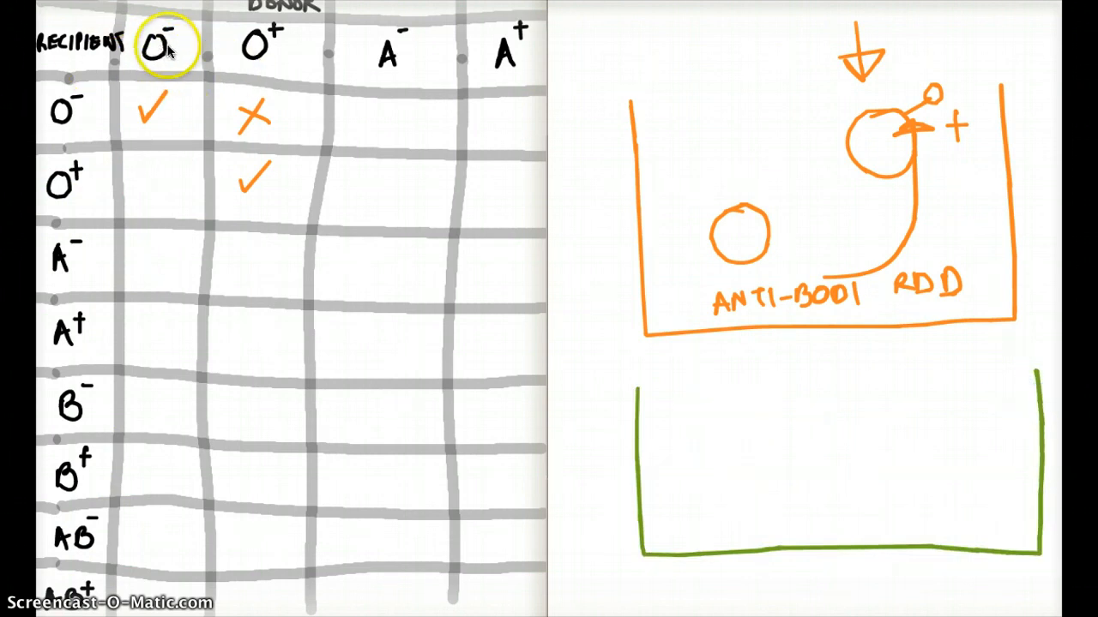
mouse_move(669, 412)
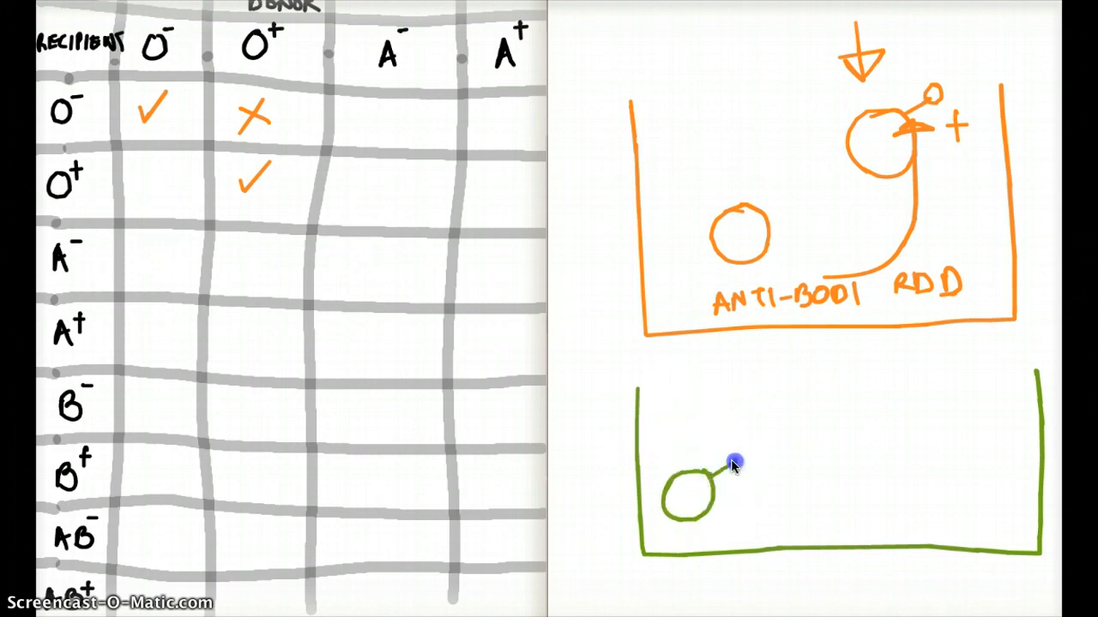
drag(734, 463, 724, 514)
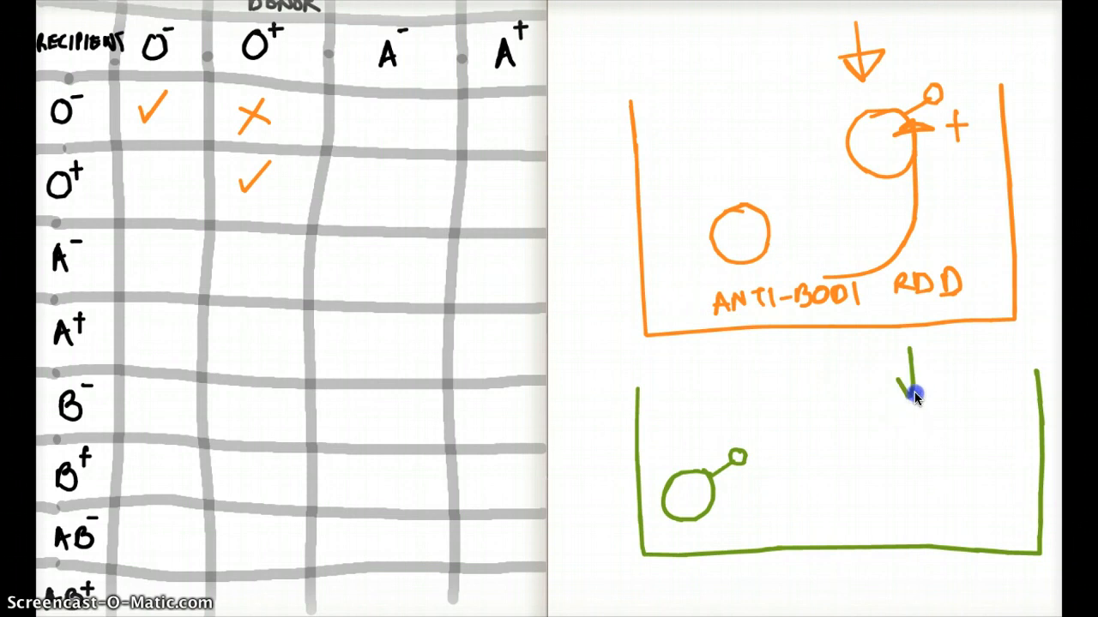
drag(912, 394, 969, 421)
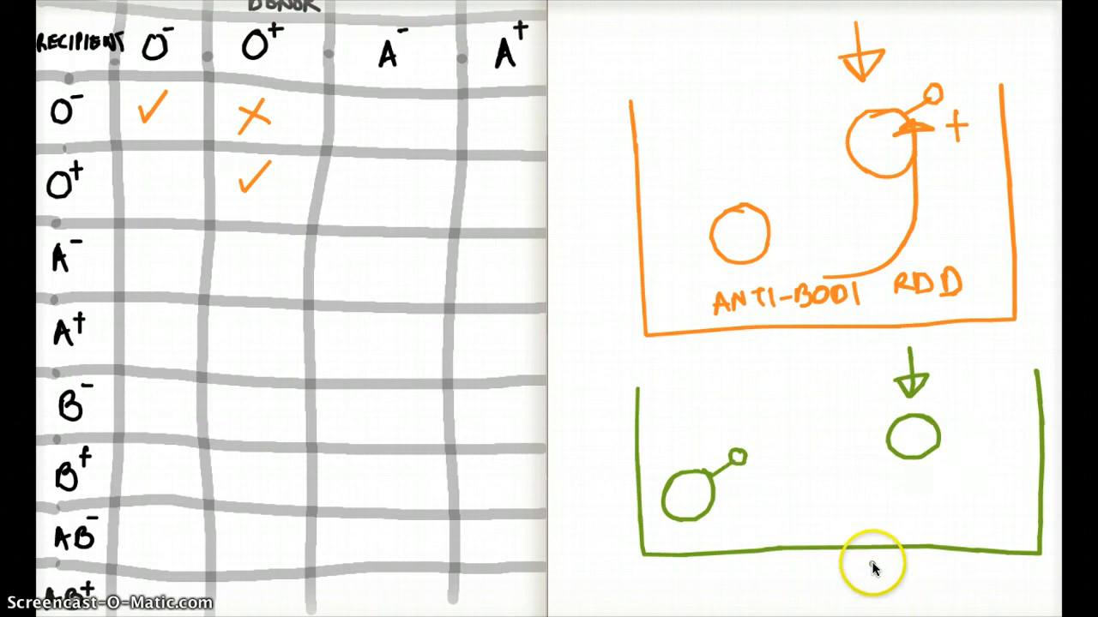
mouse_move(912, 483)
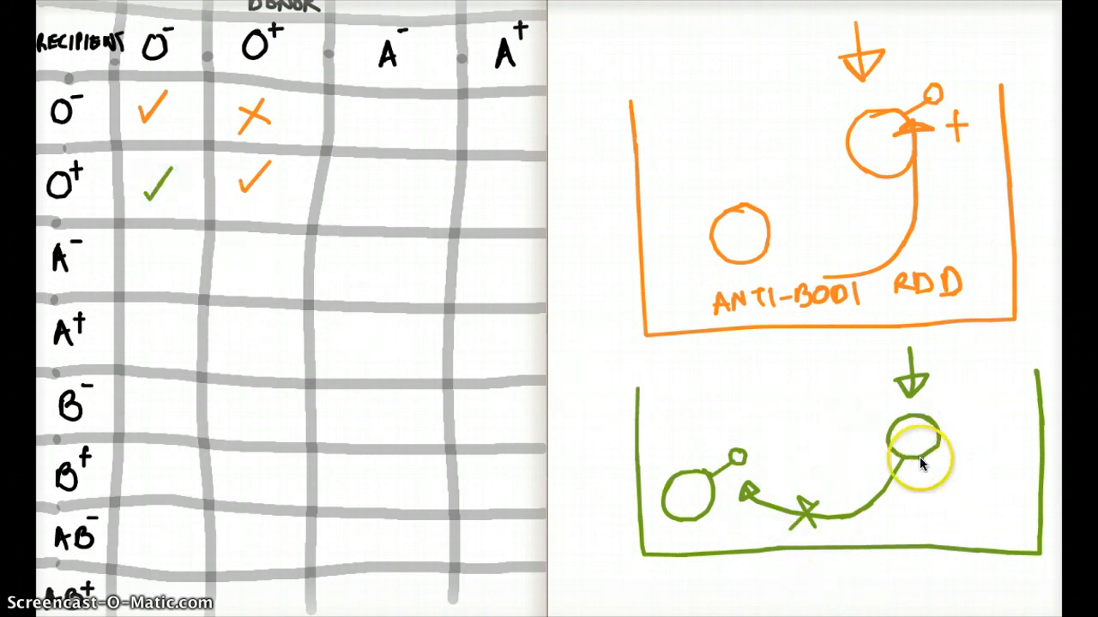
mouse_move(944, 460)
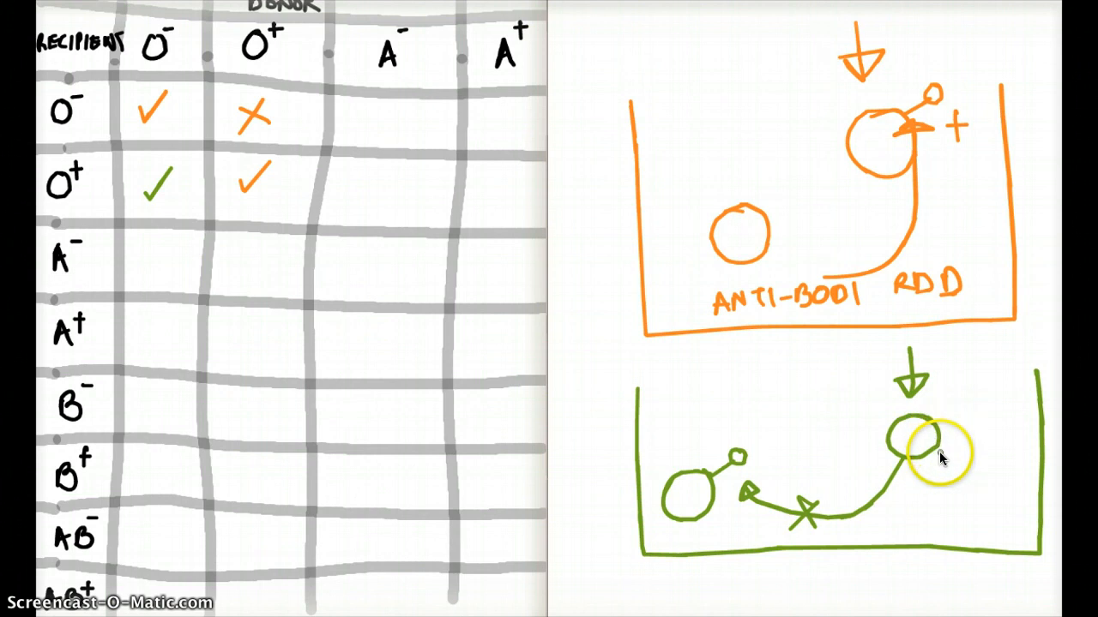
mouse_move(986, 412)
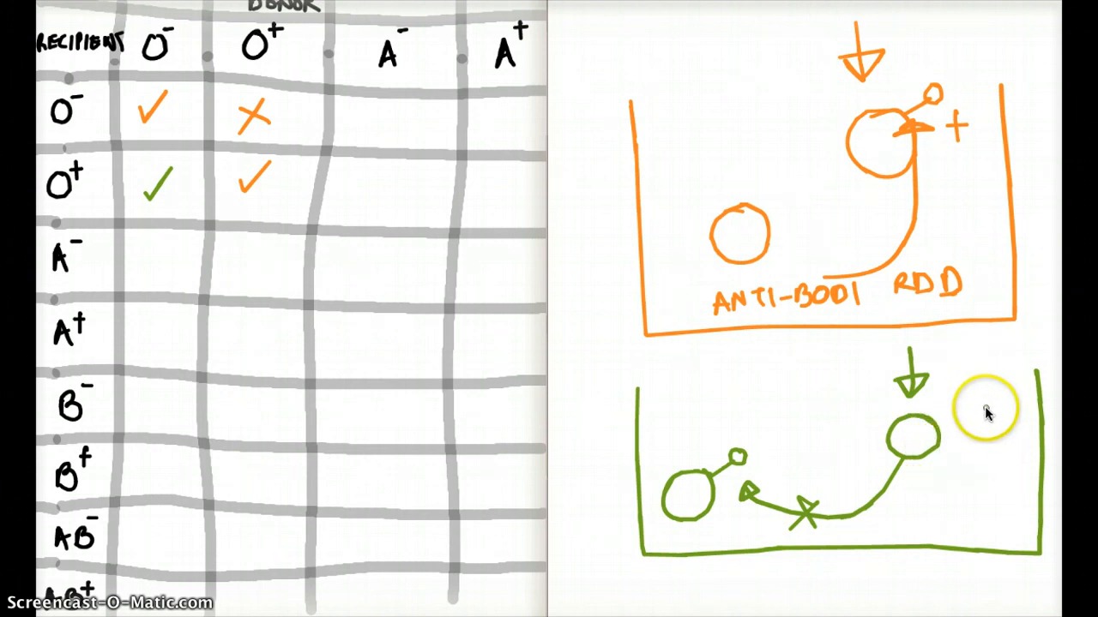
mouse_move(961, 425)
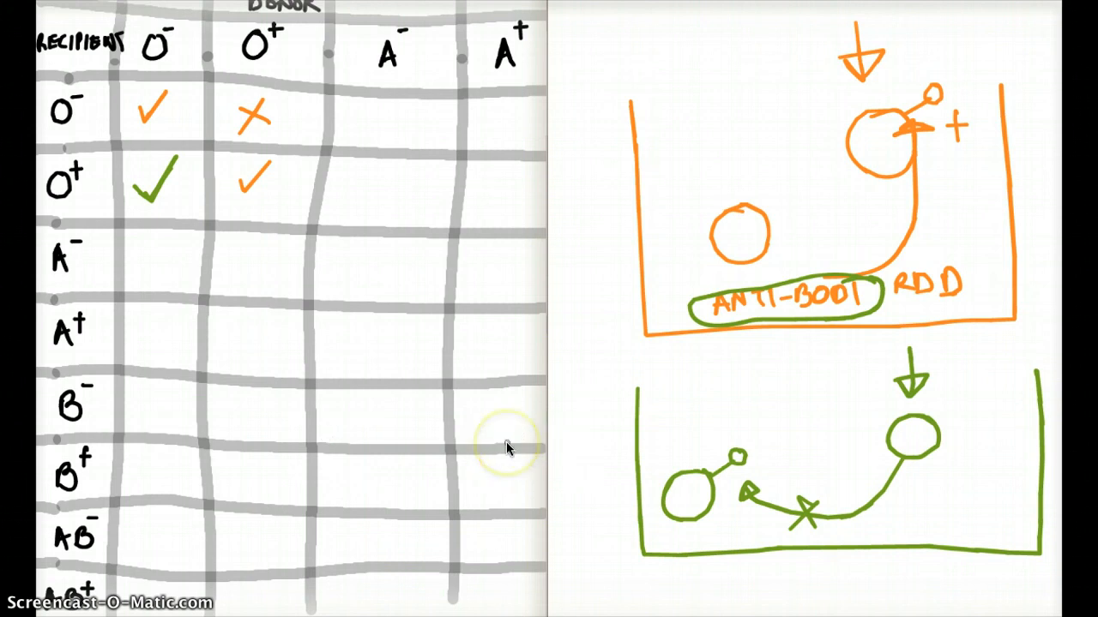
mouse_move(507, 447)
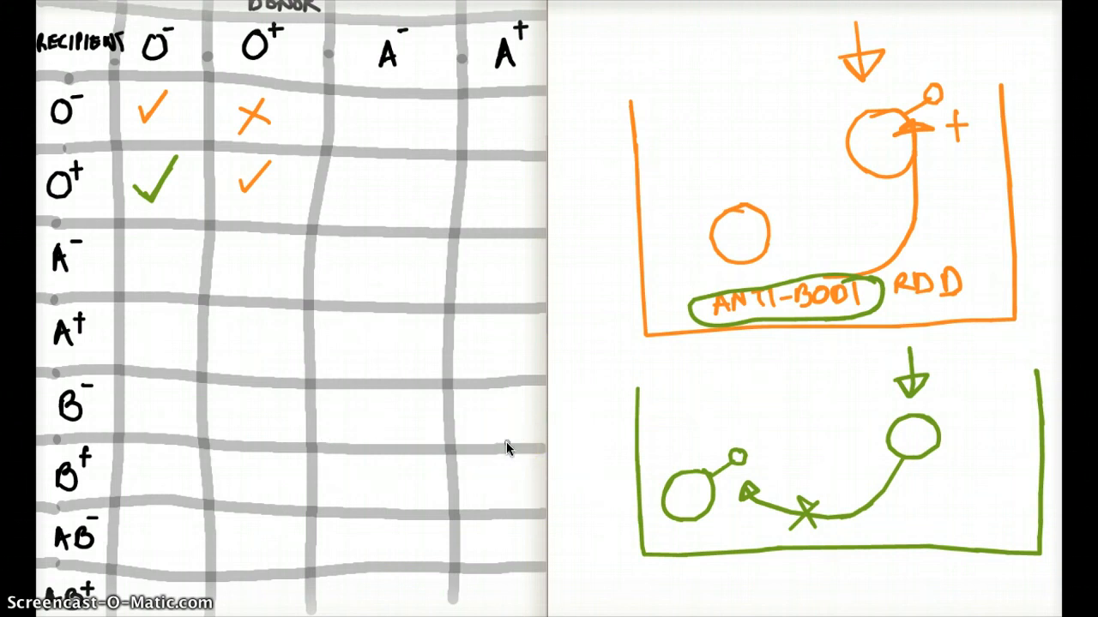